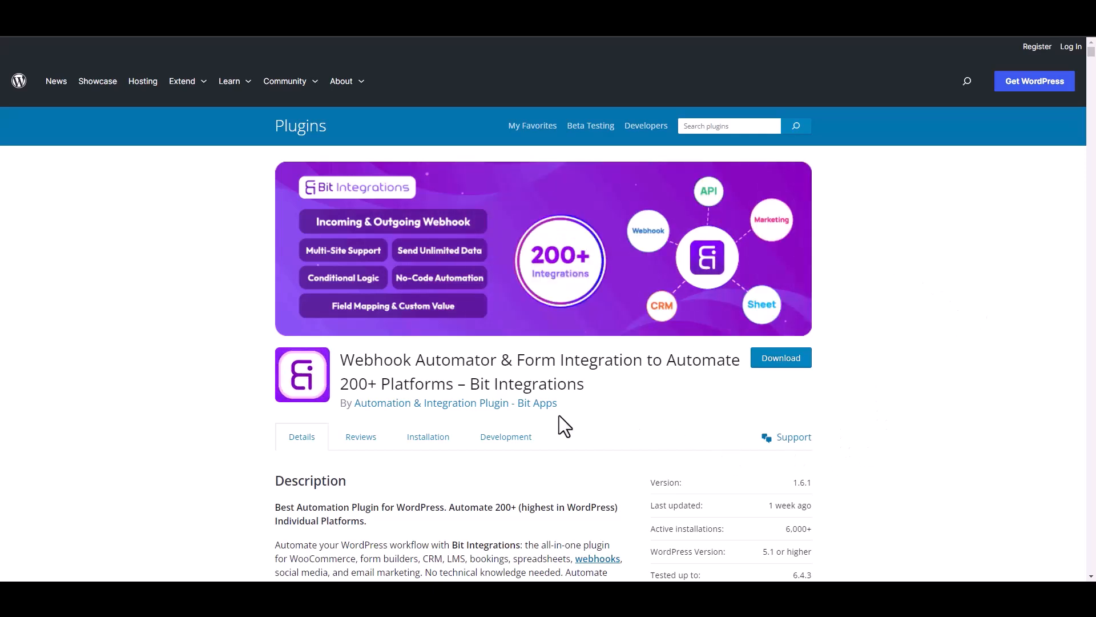
mouse_move(587, 404)
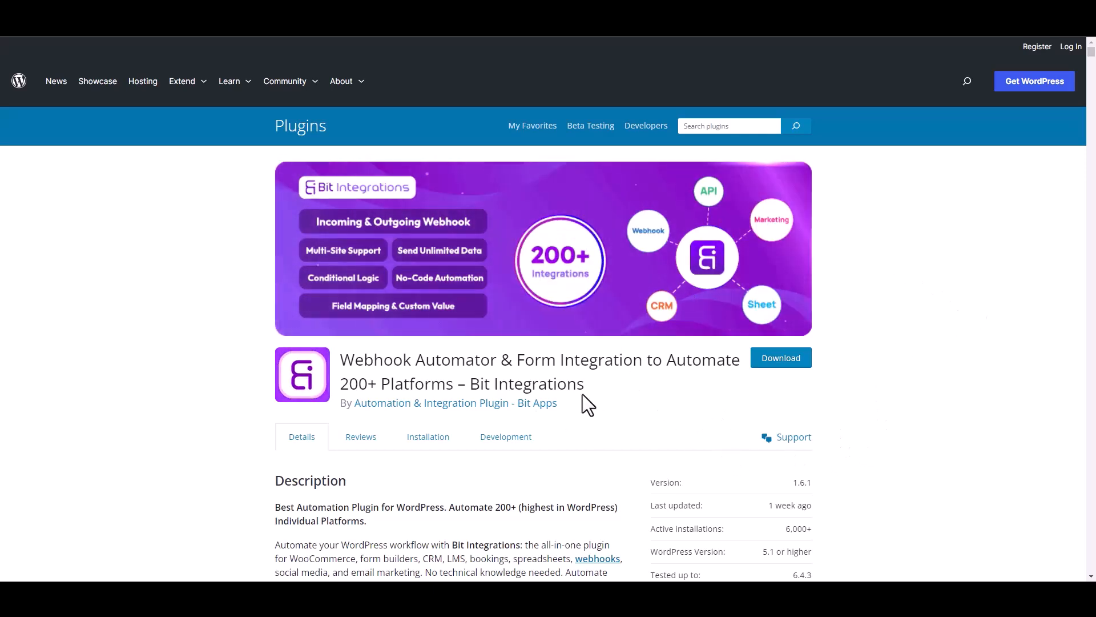
Jump from the WordPress.org plugin page to the Bit Integrations welcome dashboard in WP admin.
double_click(526, 383)
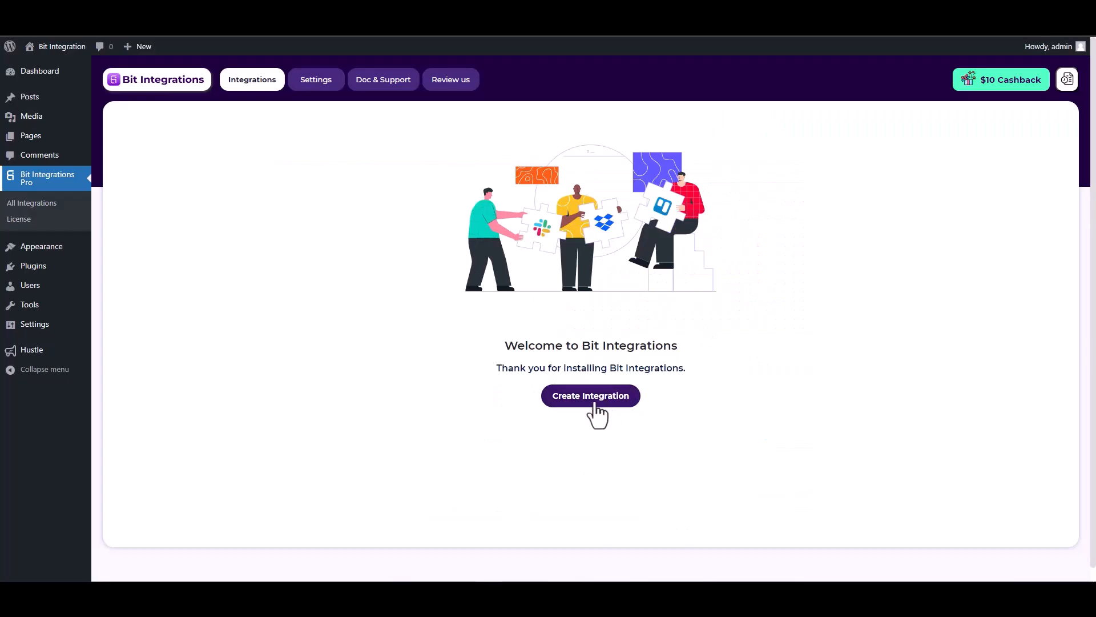
Create a new integration with Hustle as trigger and its 'Bit Integration' opt-in form selected.
click(590, 395)
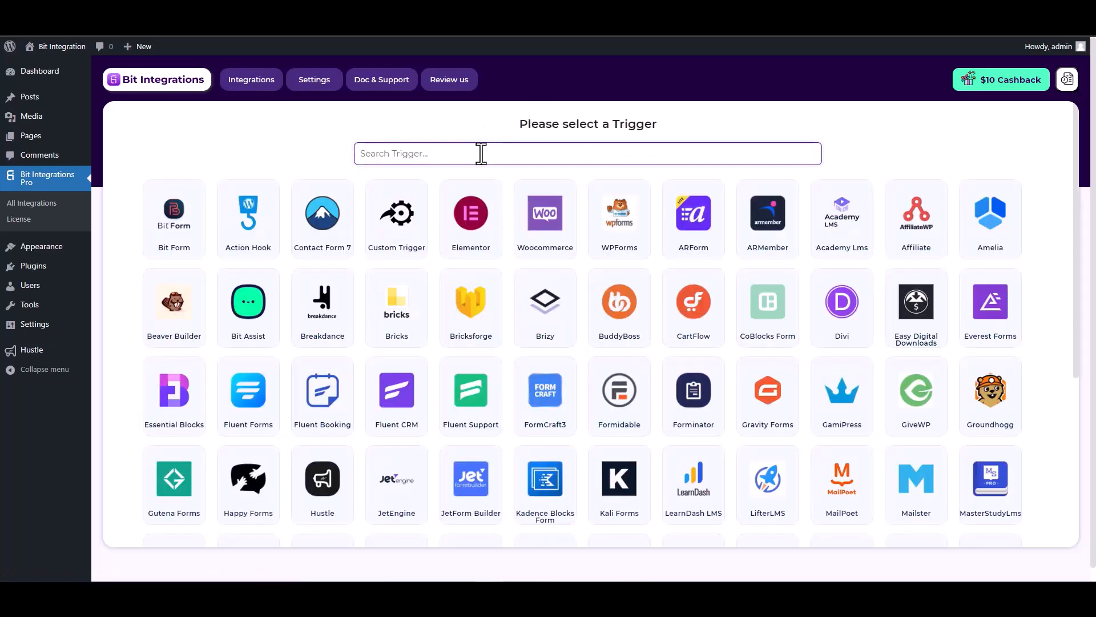
text(hus)
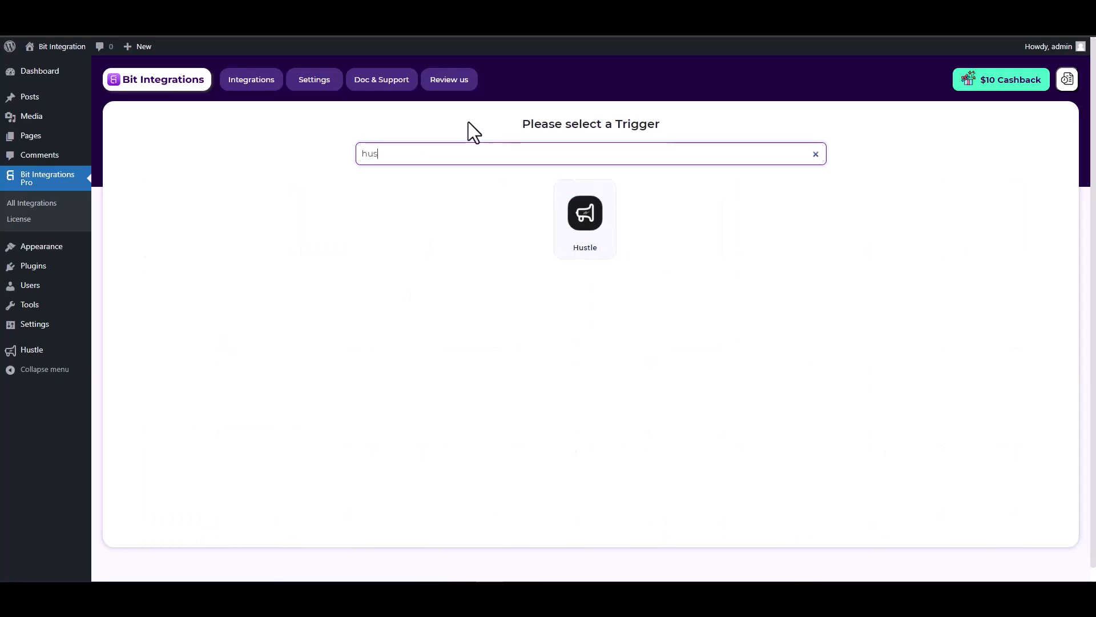
click(585, 213)
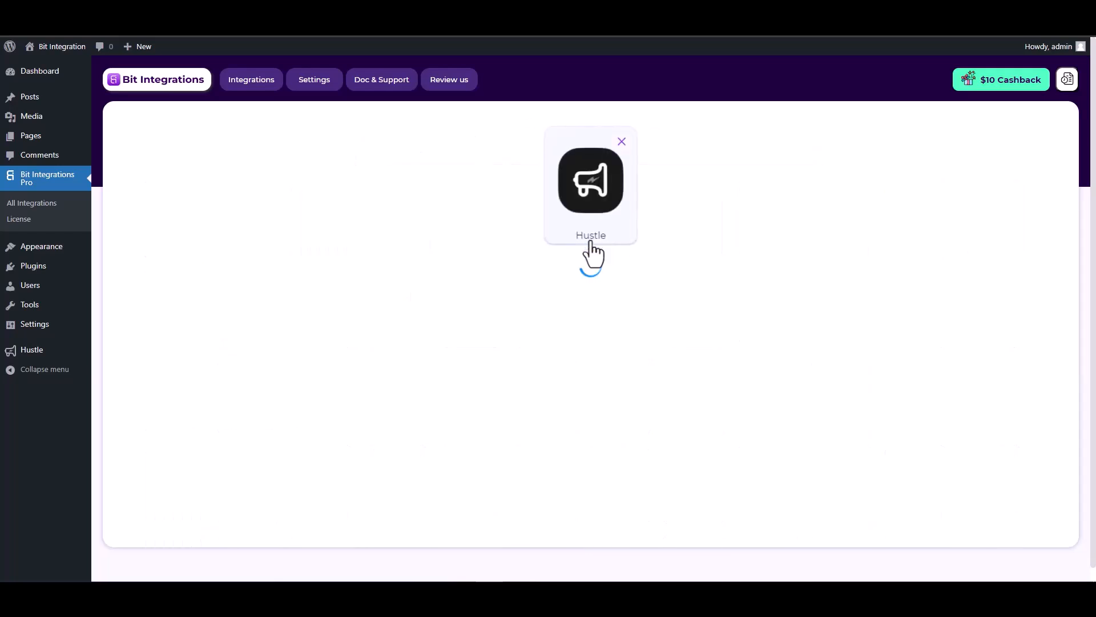
click(590, 185)
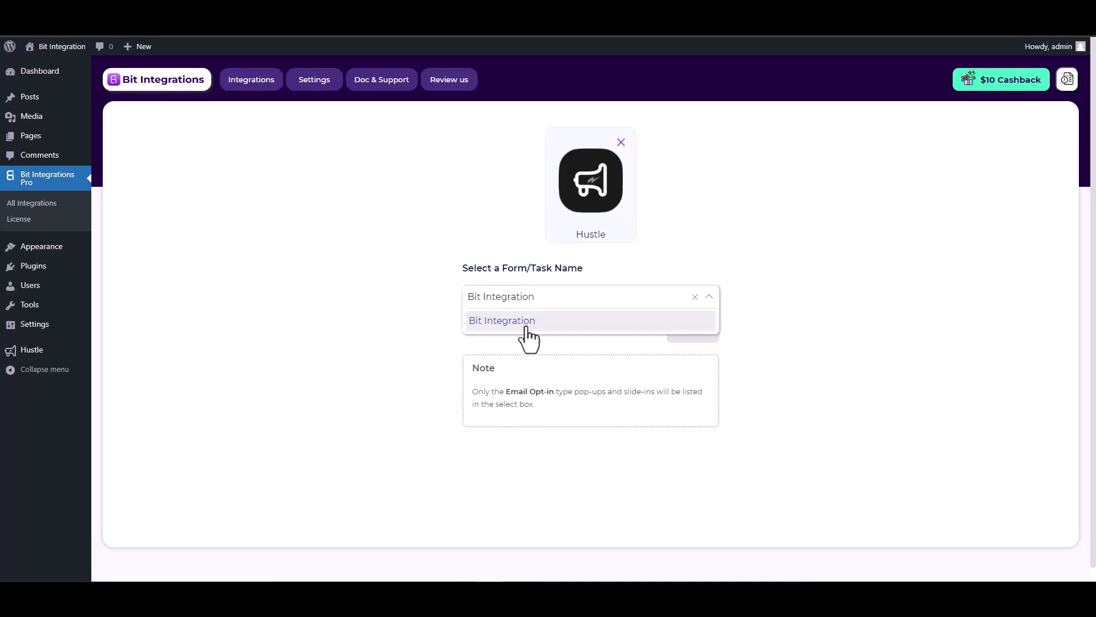
click(501, 320)
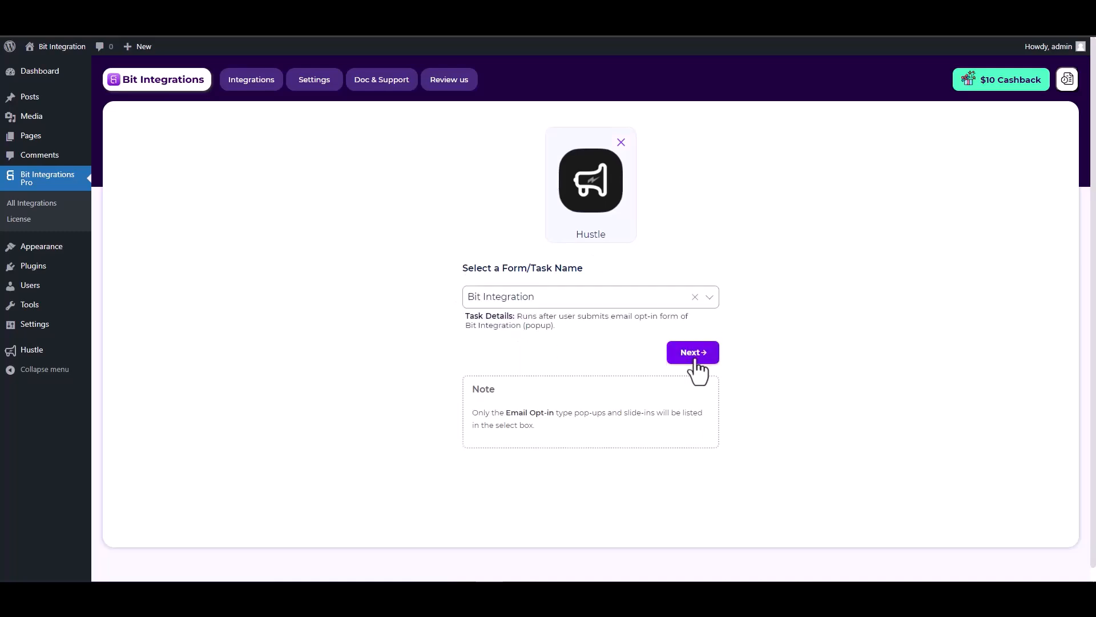
click(692, 351)
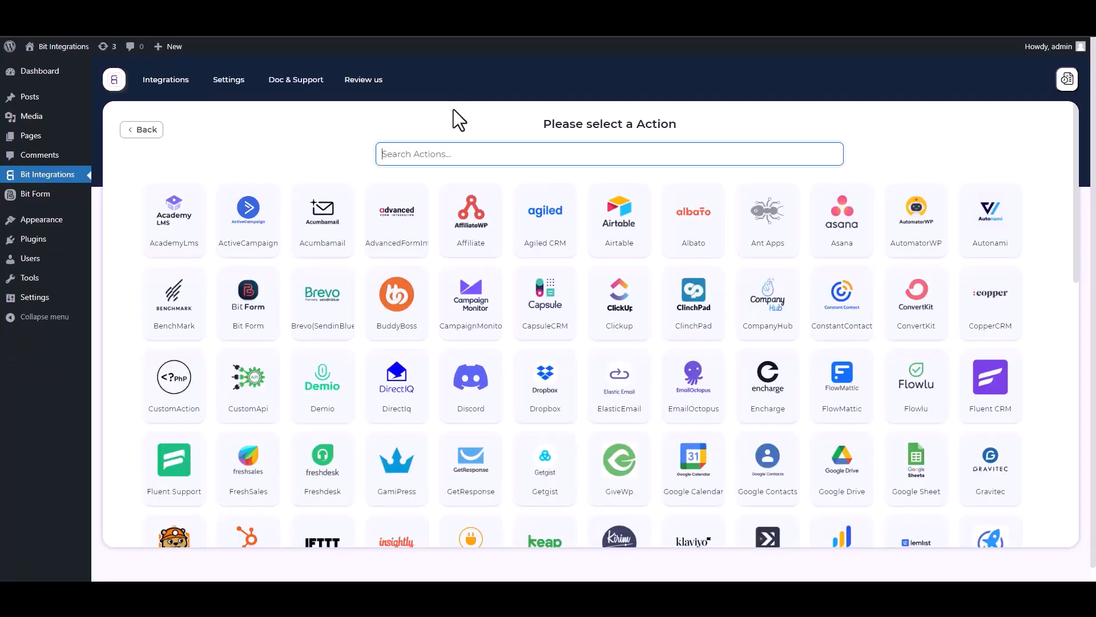
Search 'sy' and choose SyncSpider as the action, reaching its webhook settings.
text(s)
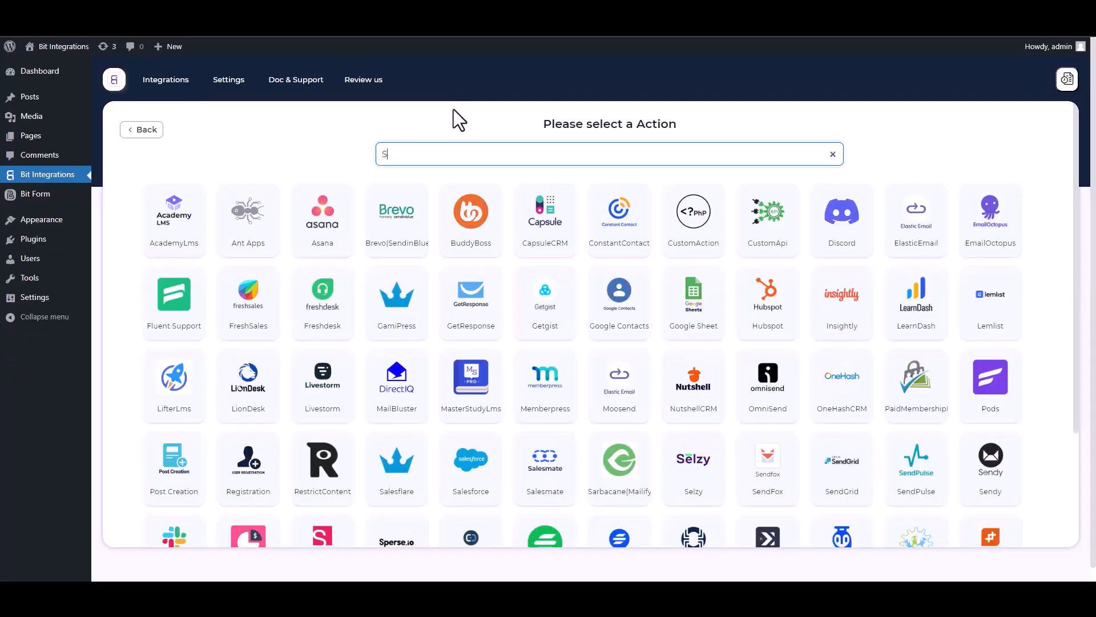
text(Y)
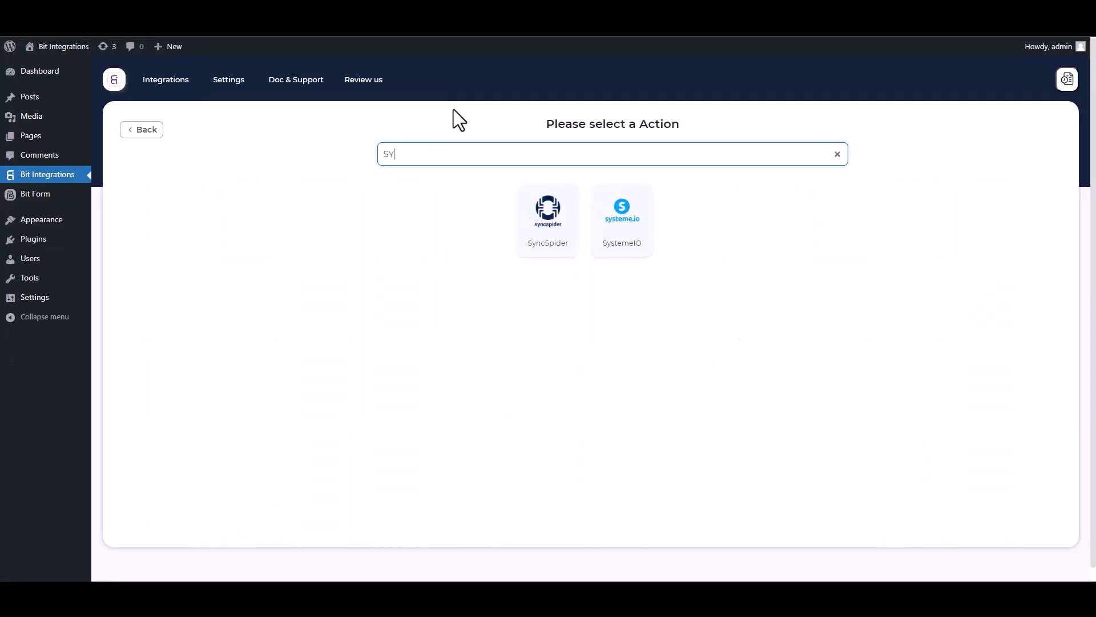
mouse_move(404, 504)
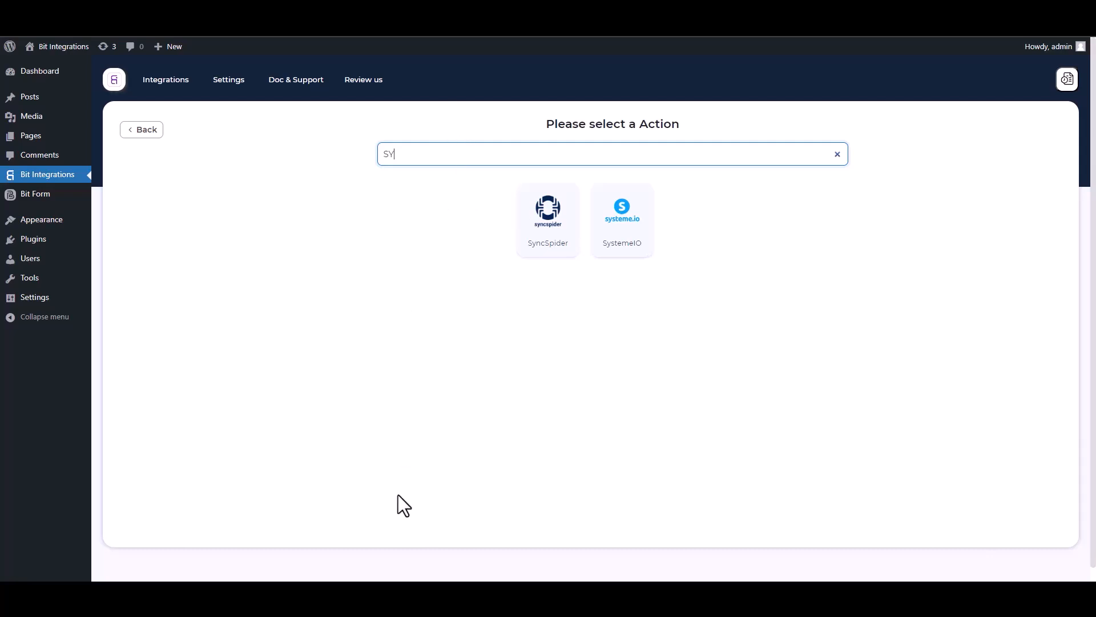
click(547, 212)
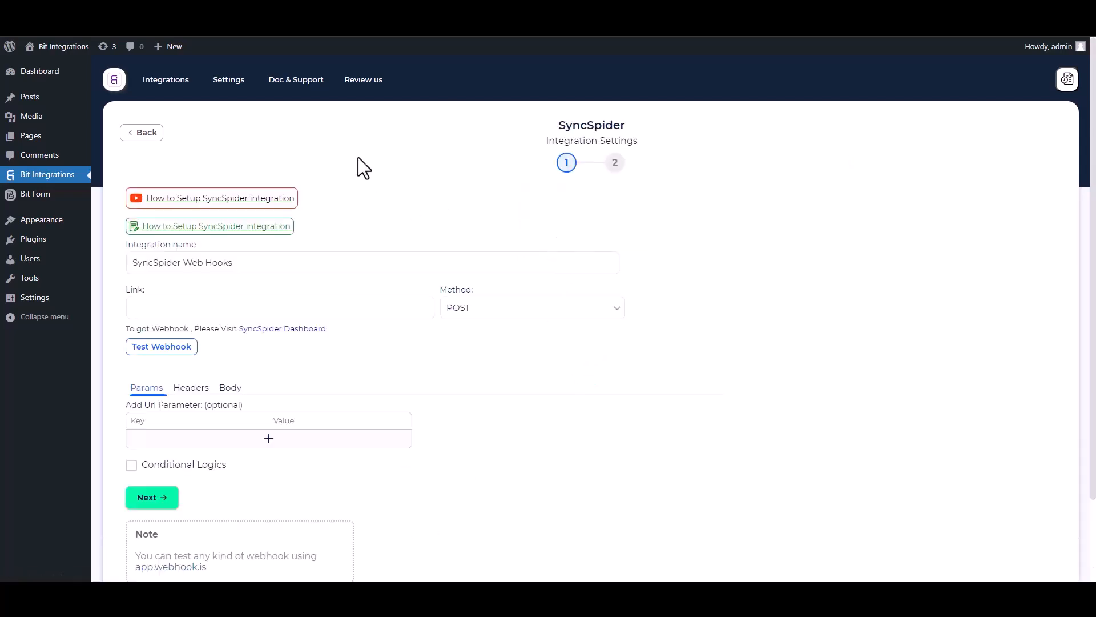
mouse_move(389, 193)
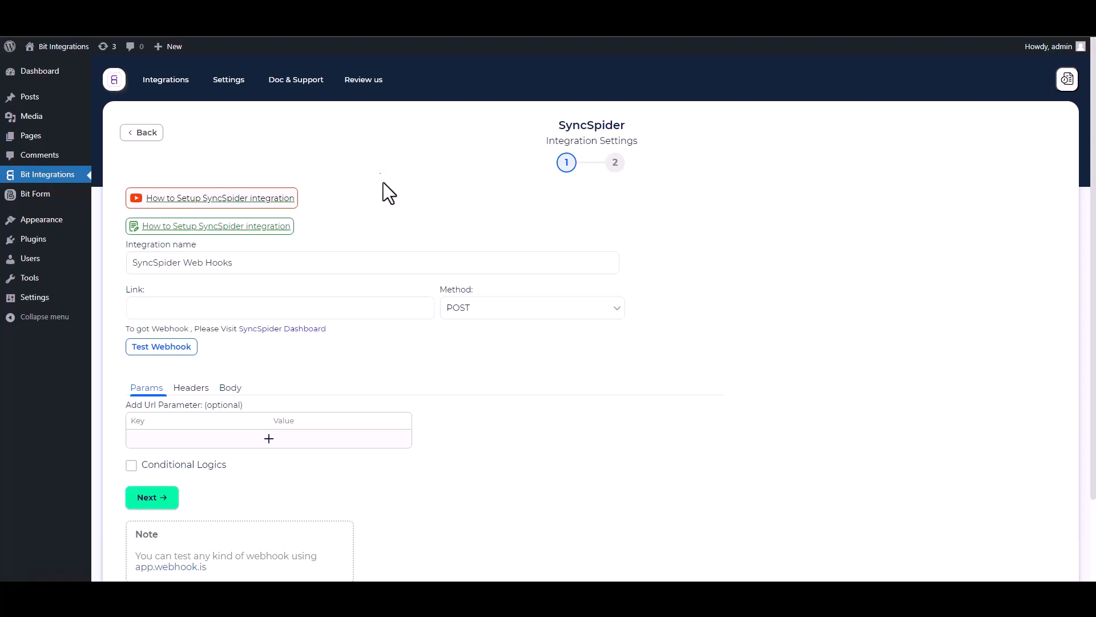
mouse_move(427, 140)
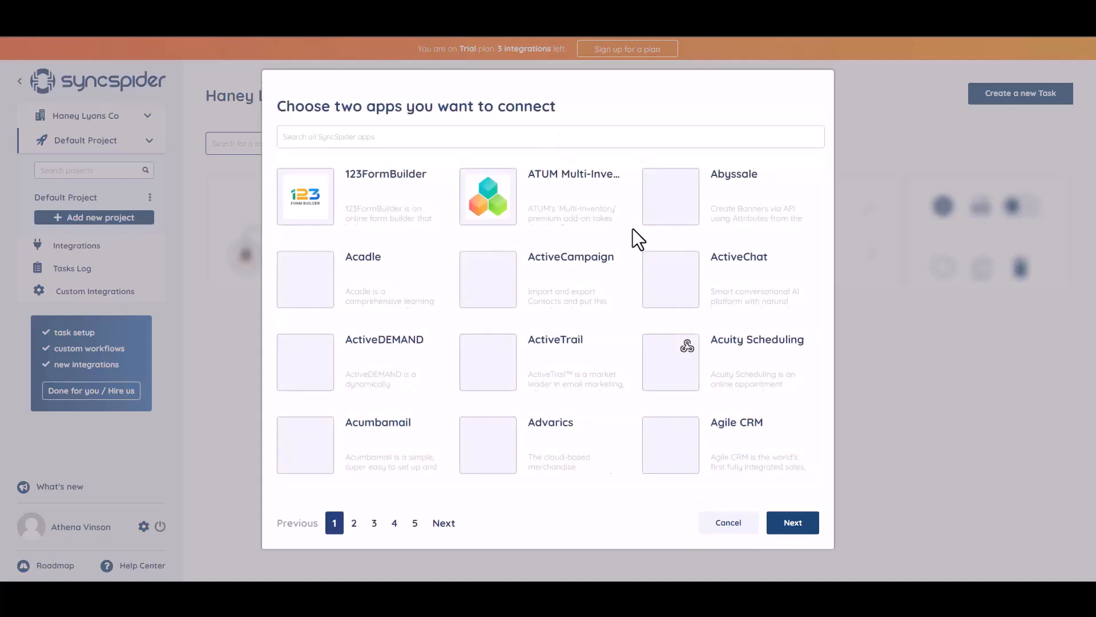
Search 'web', pick WebHooks and MailerLite as the two apps, and create the task from scratch.
click(489, 136)
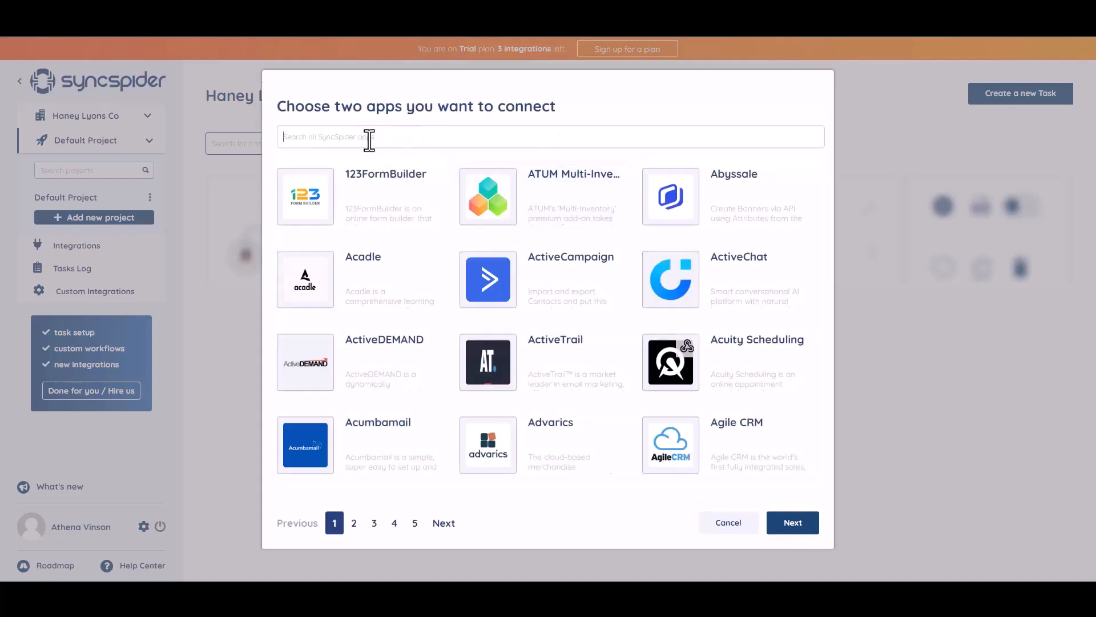
text(WEB)
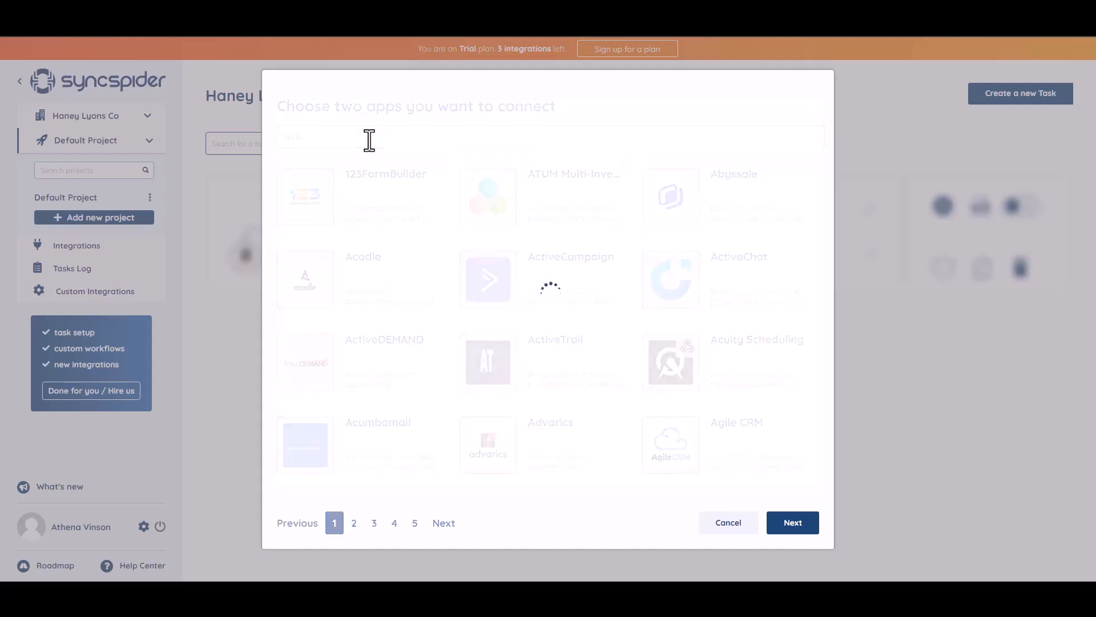
text(WEB)
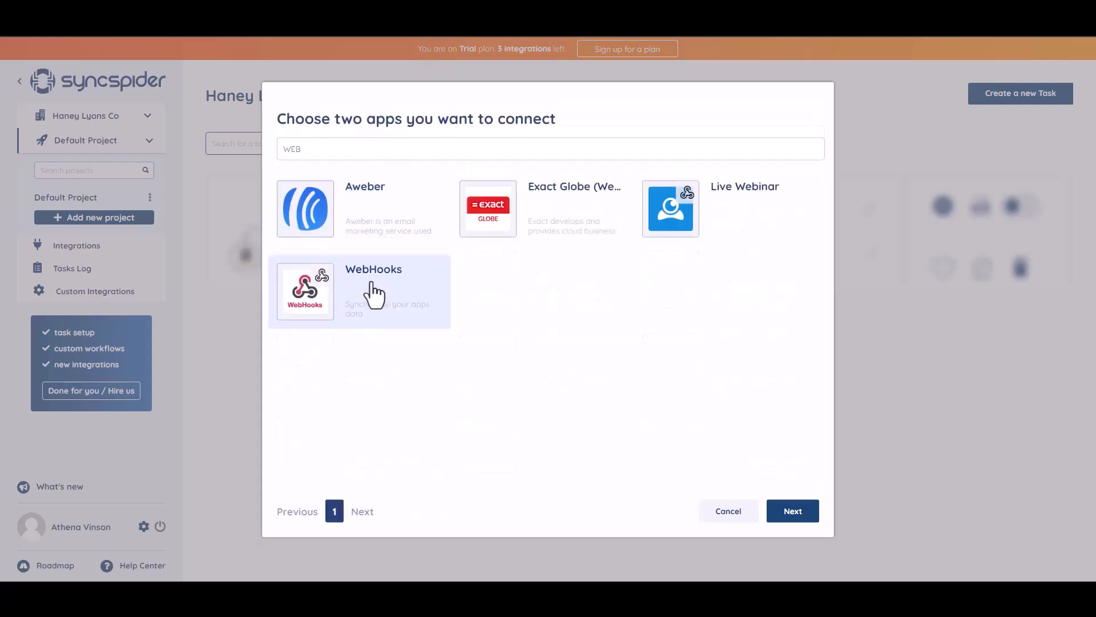
click(359, 290)
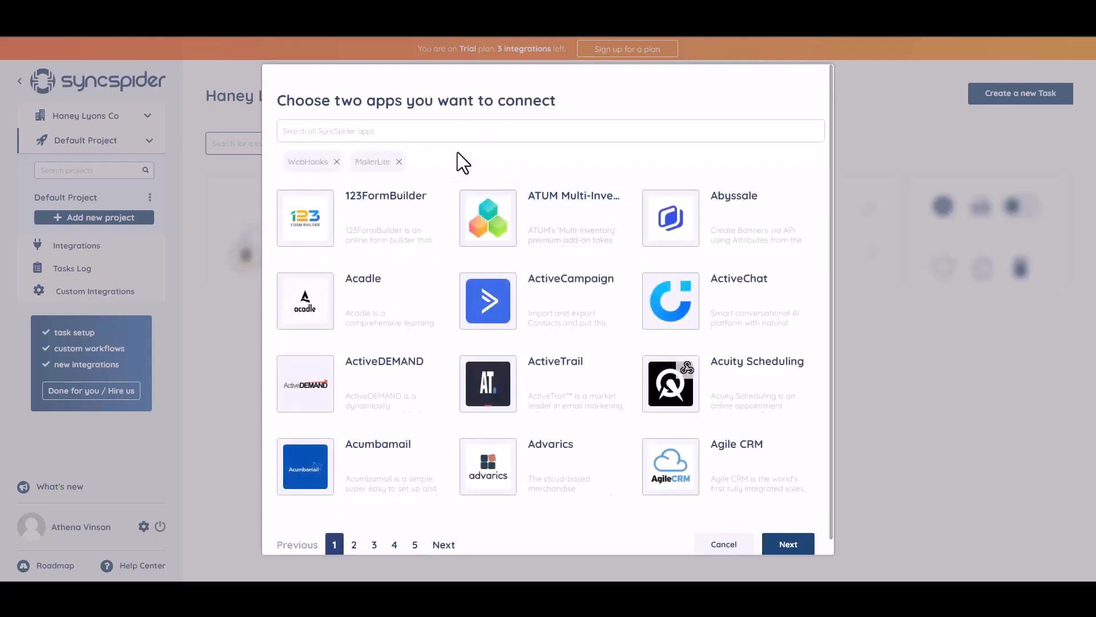
click(788, 544)
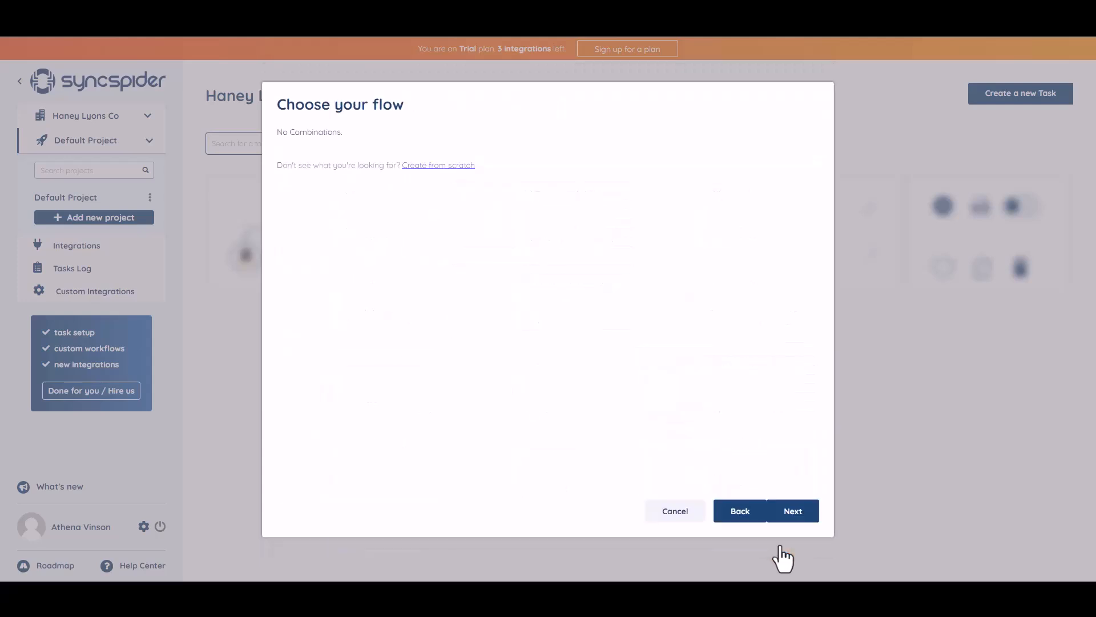
click(792, 511)
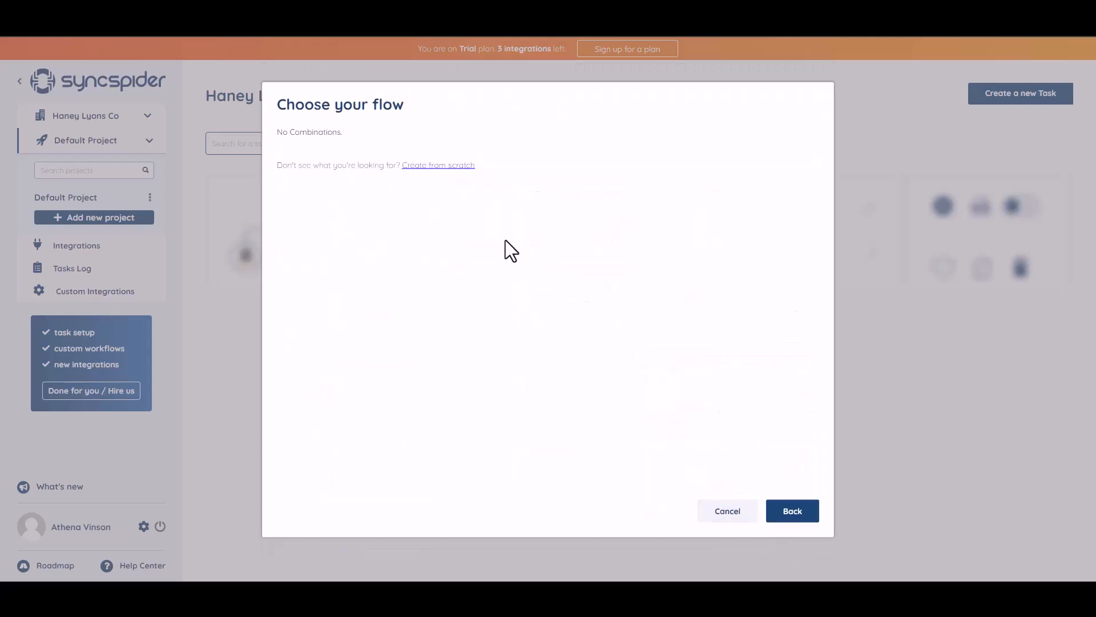
click(438, 165)
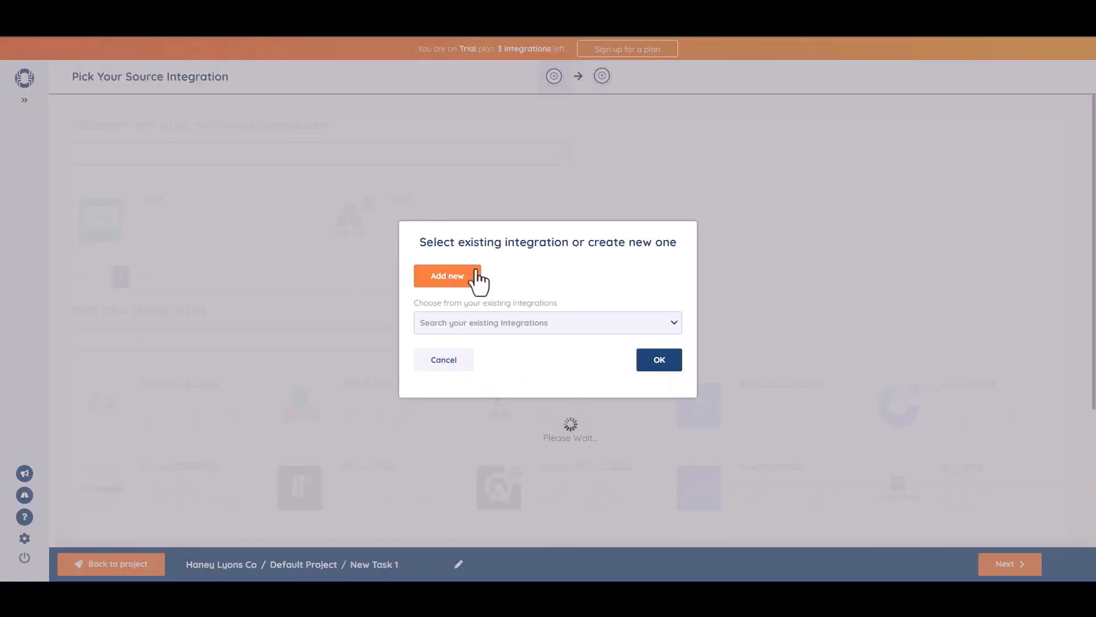
Add a new WebHooks source integration named 'Bit Integrations' and confirm the name.
click(447, 275)
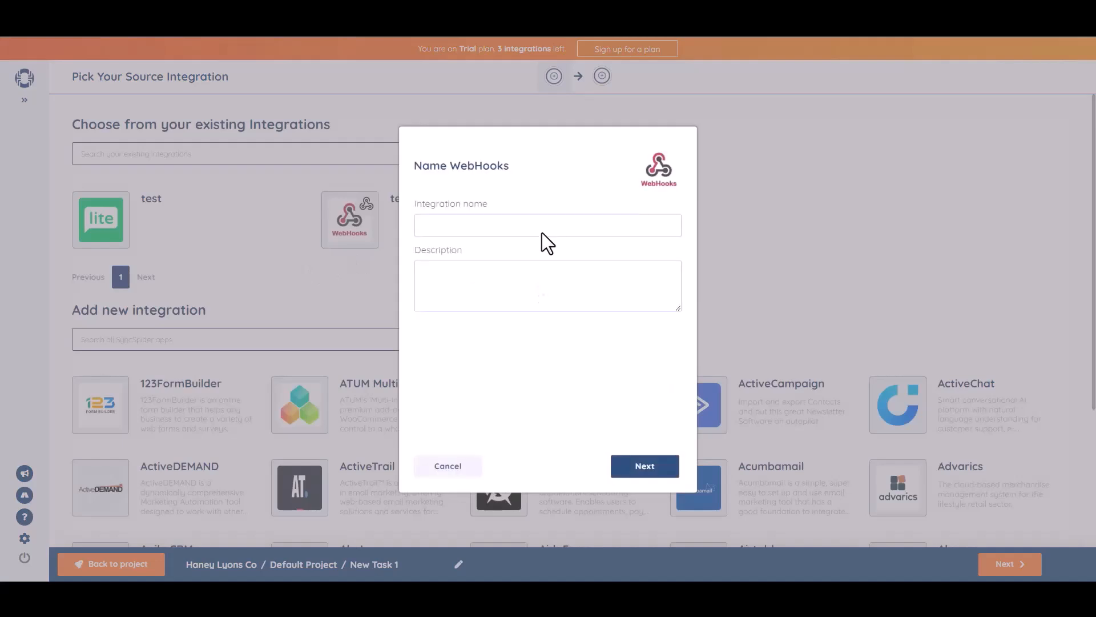
click(548, 225)
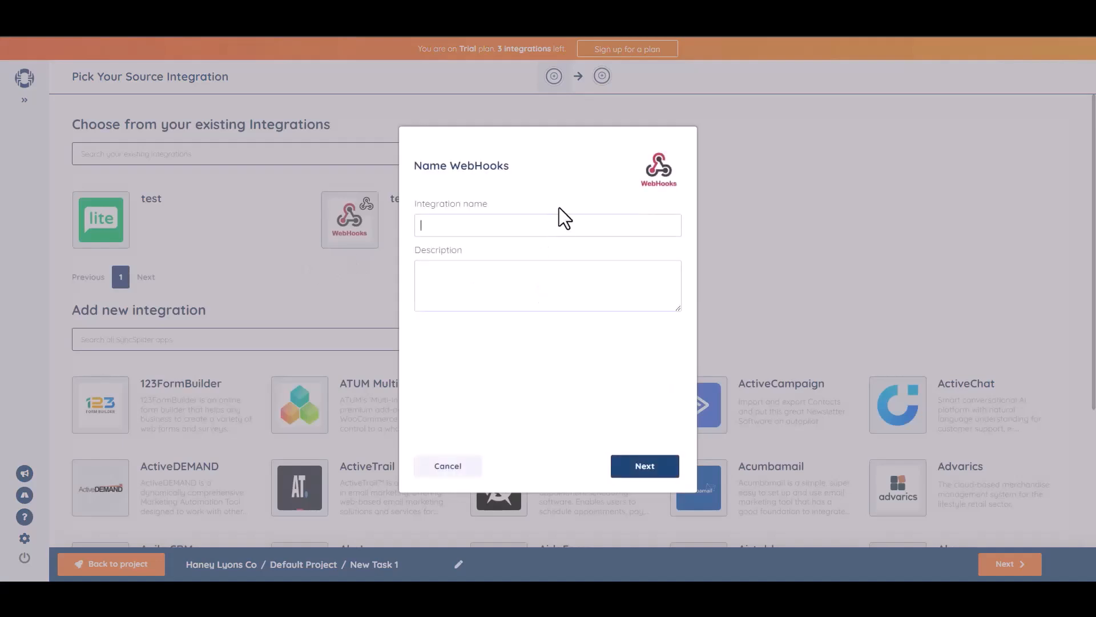
text(Bri)
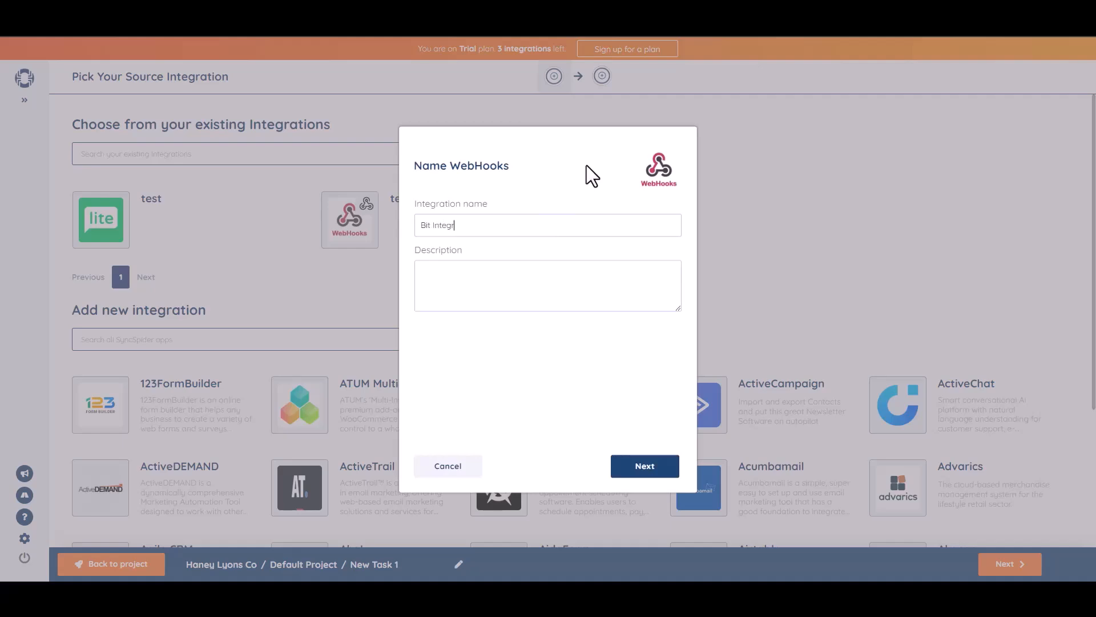
text(ation)
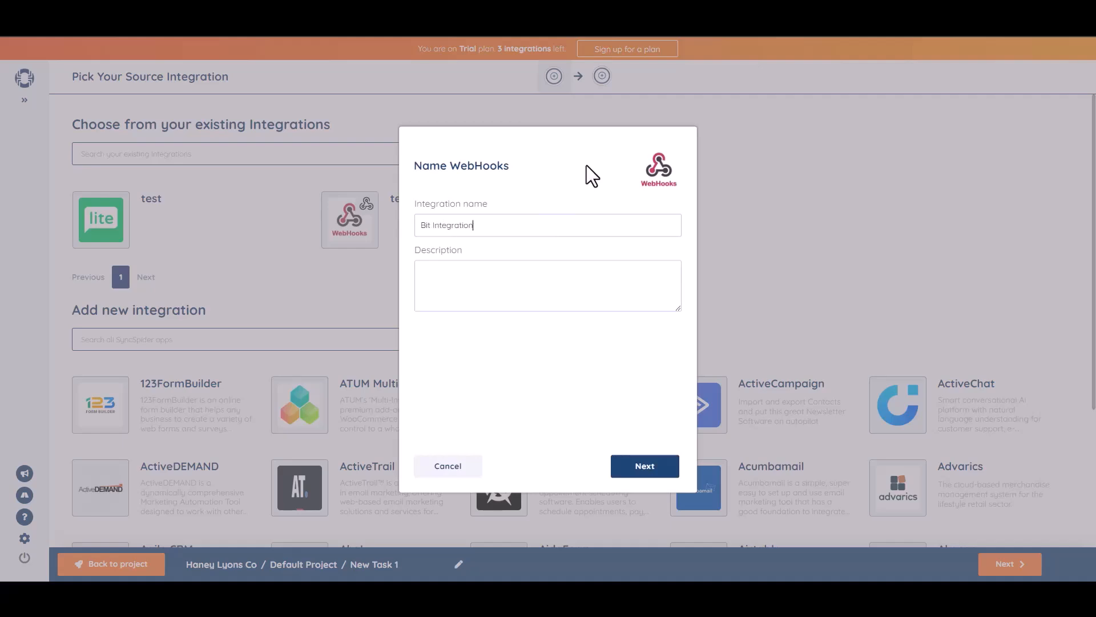
text(s)
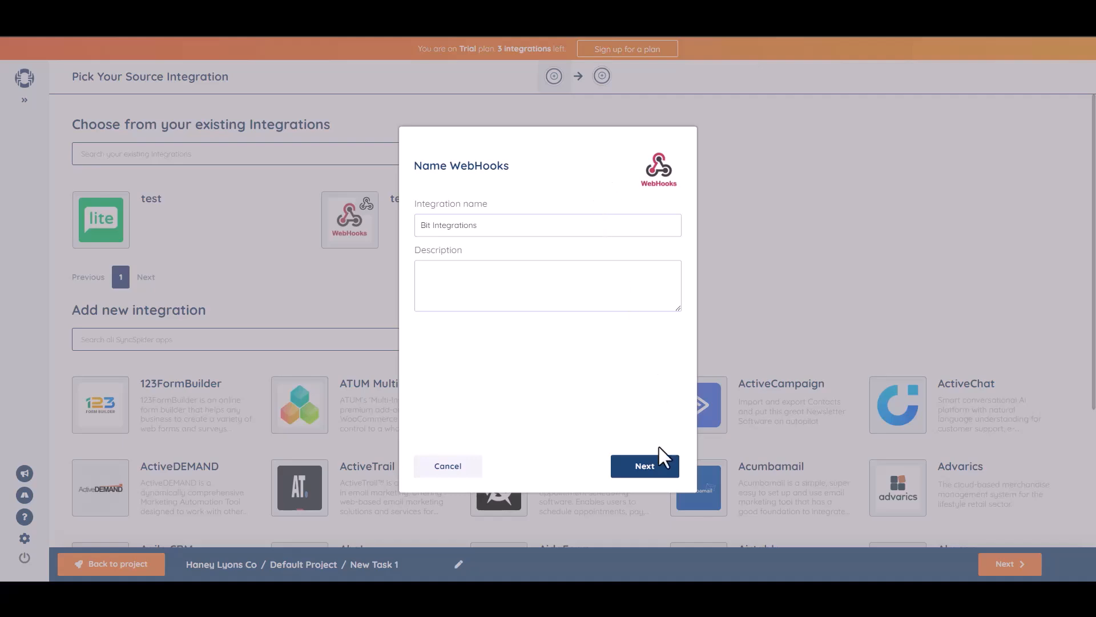
click(643, 466)
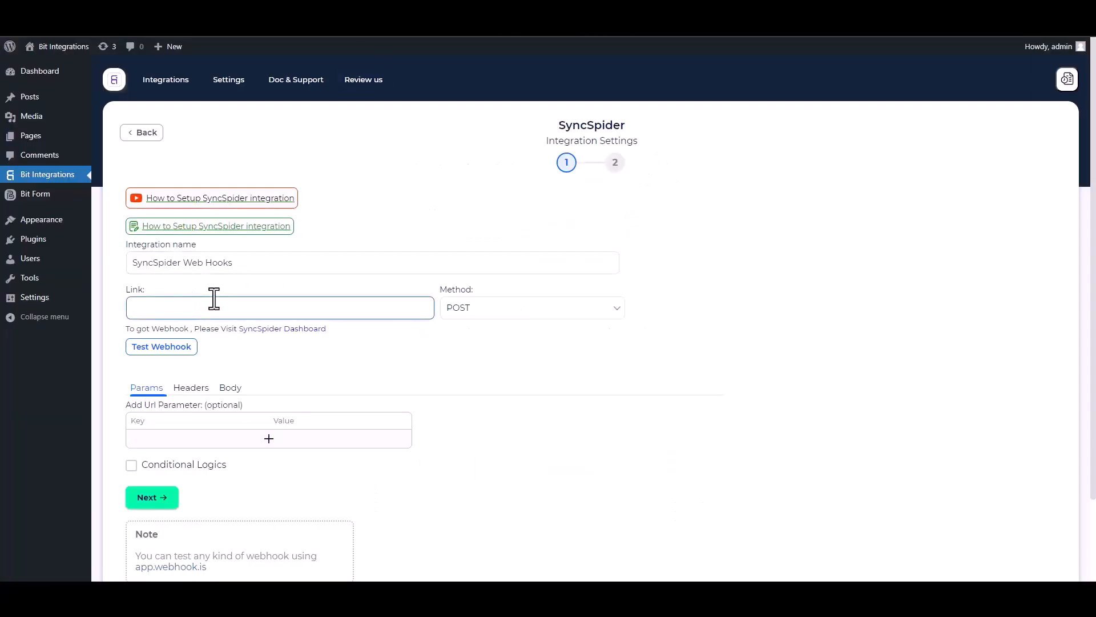
Paste the SyncSpider webhook URL into Link, set payload to application/json, and fire a test request.
click(230, 388)
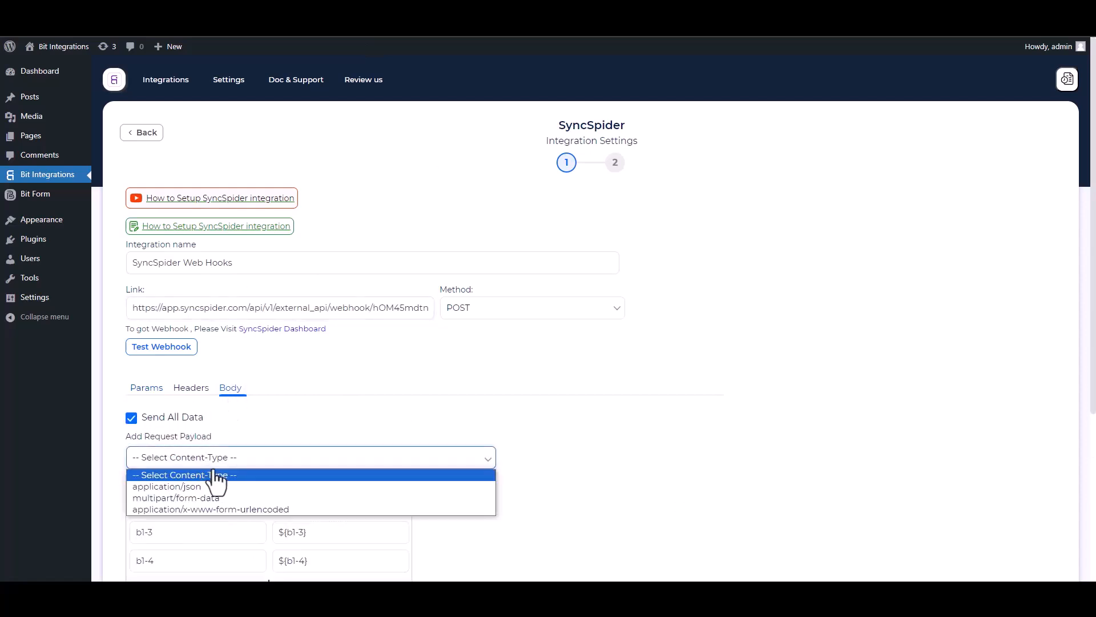
click(168, 485)
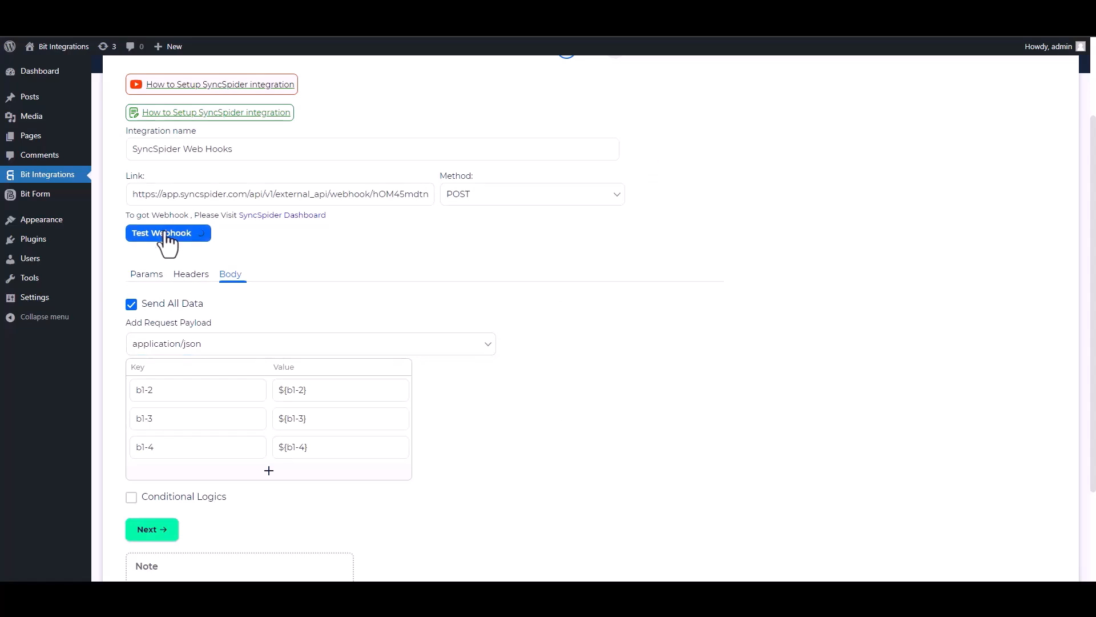
click(168, 233)
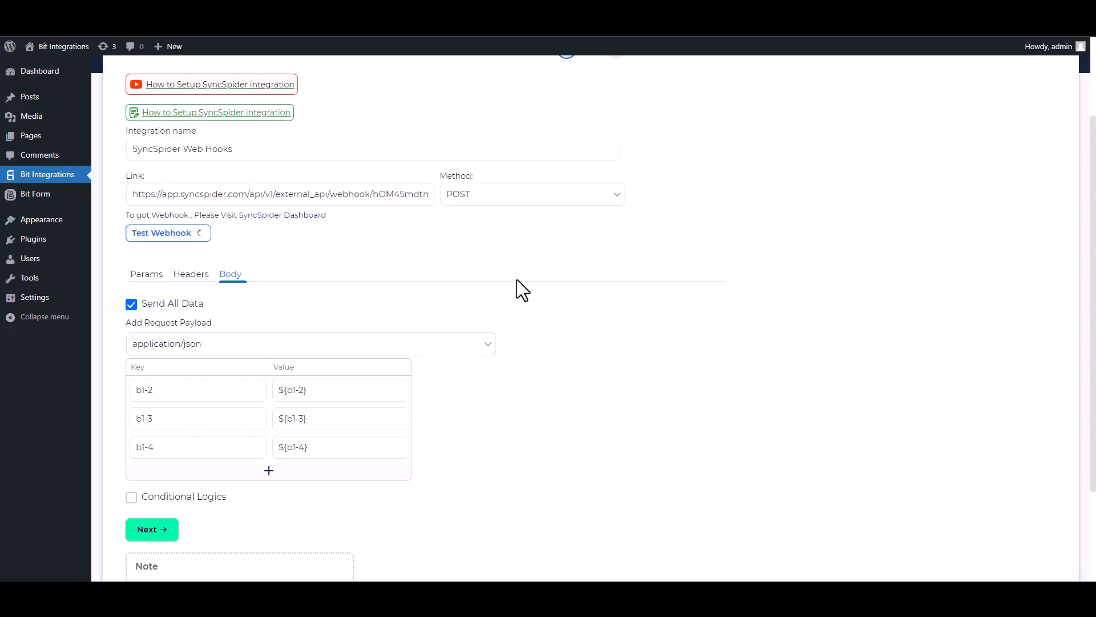
click(167, 233)
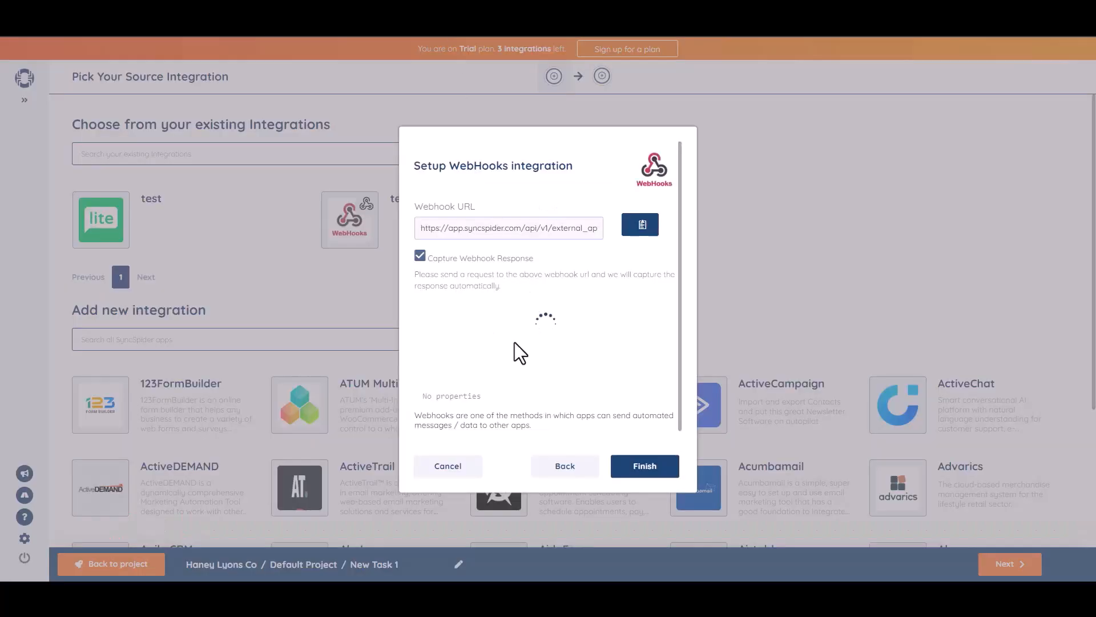
click(420, 255)
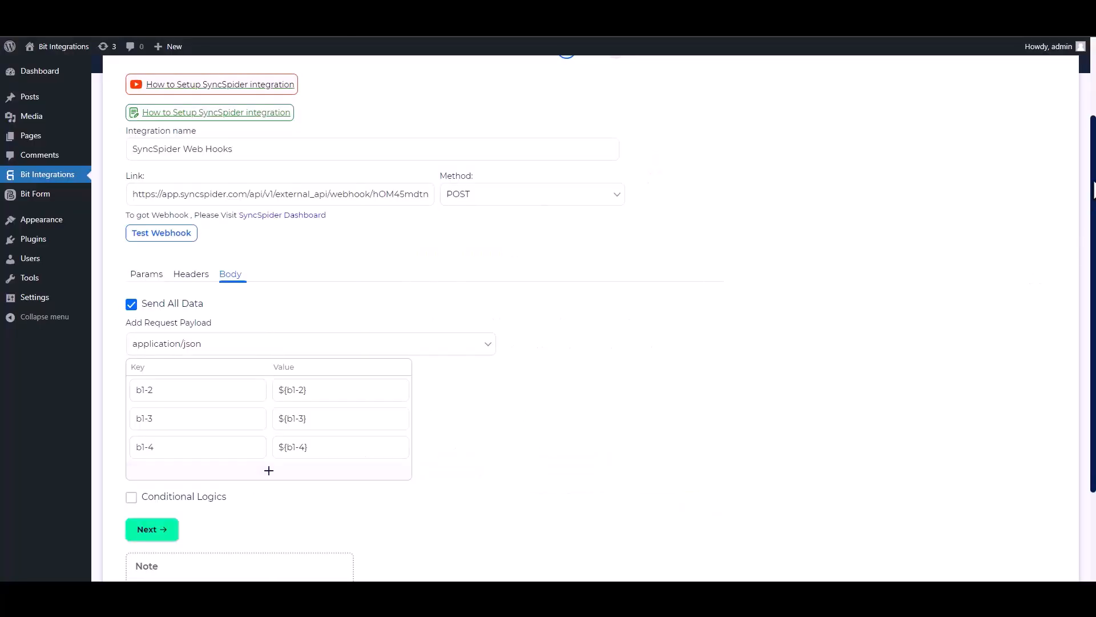
Advance to step 2 and Finish & Save the SyncSpider webhook integration, then return to SyncSpider.
click(131, 496)
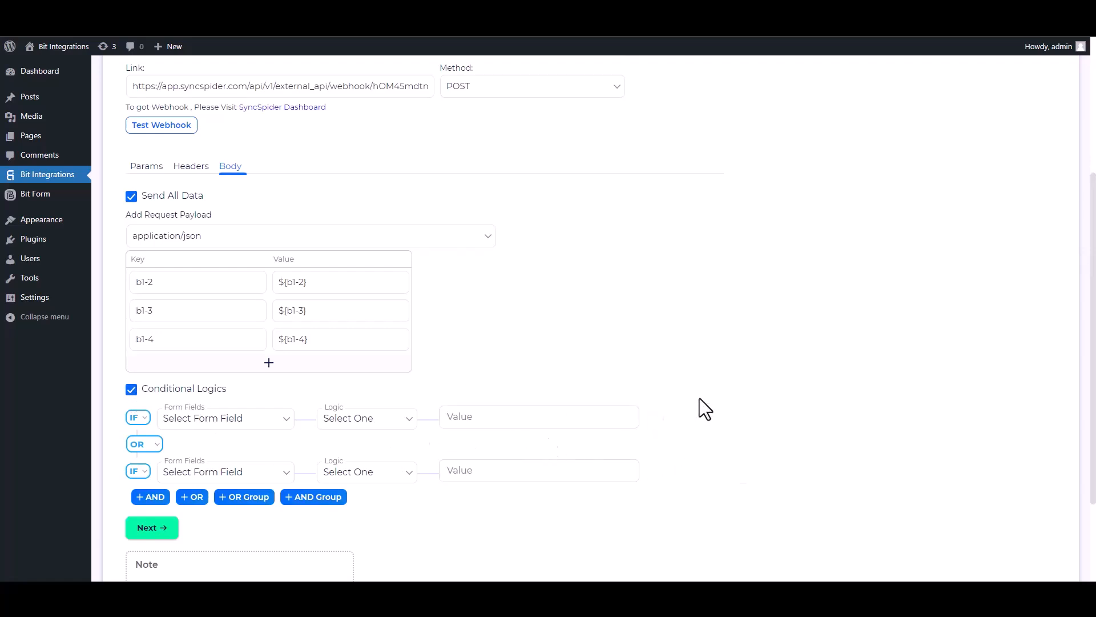
mouse_move(146, 405)
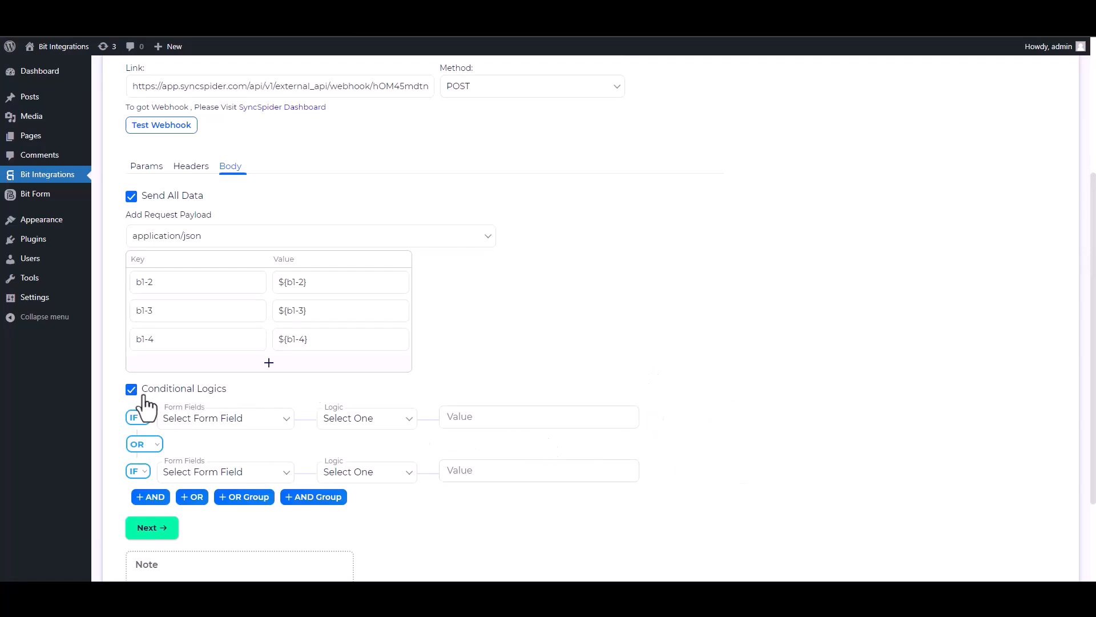
click(151, 527)
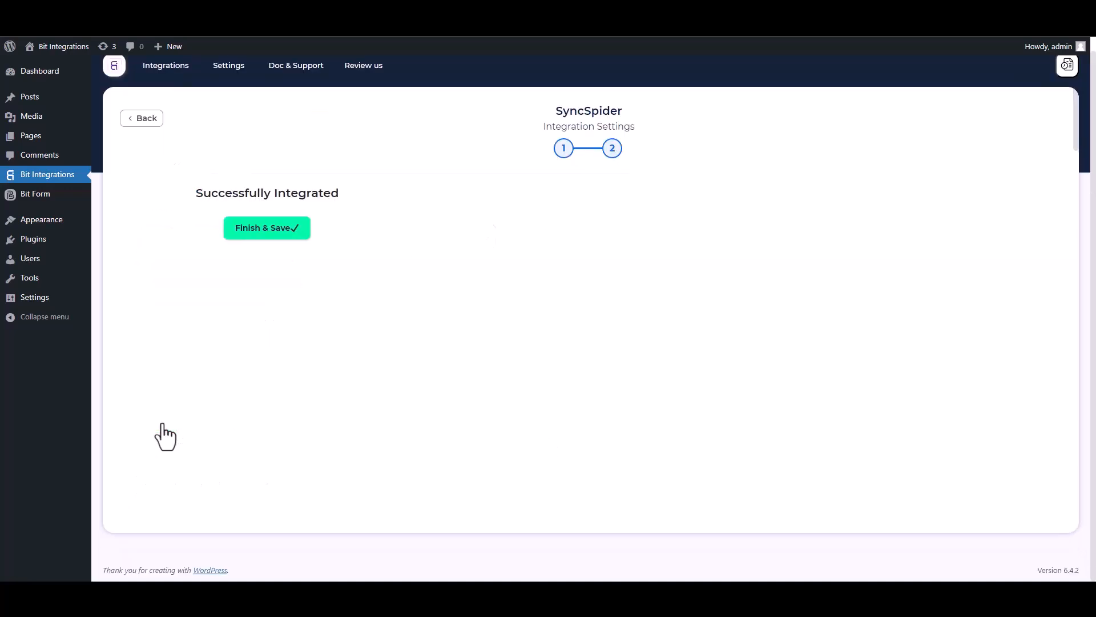
click(267, 228)
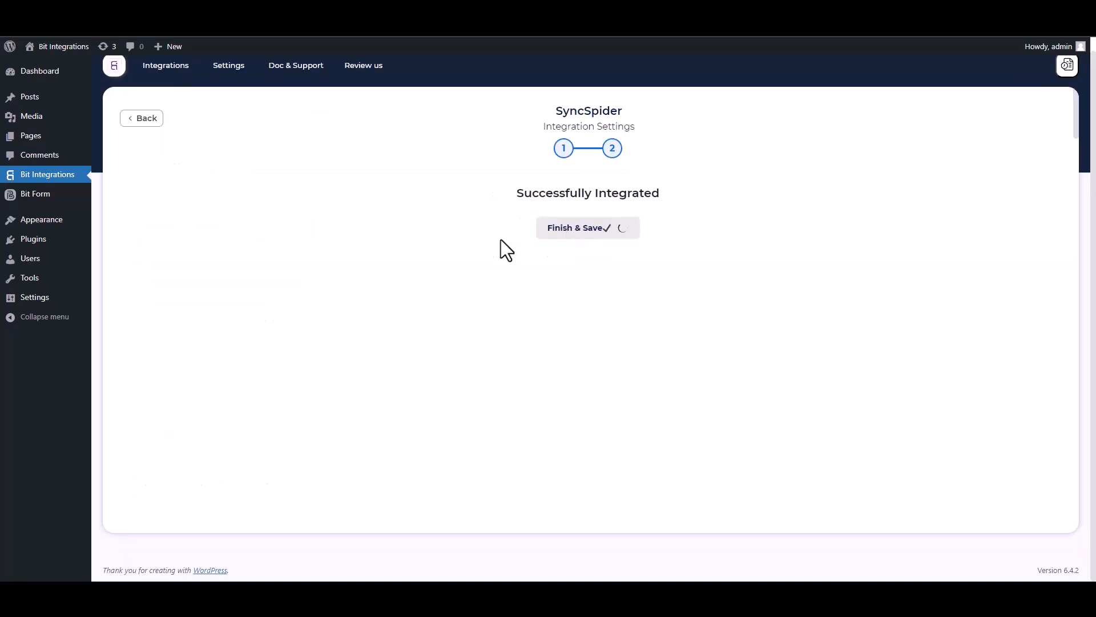
click(587, 228)
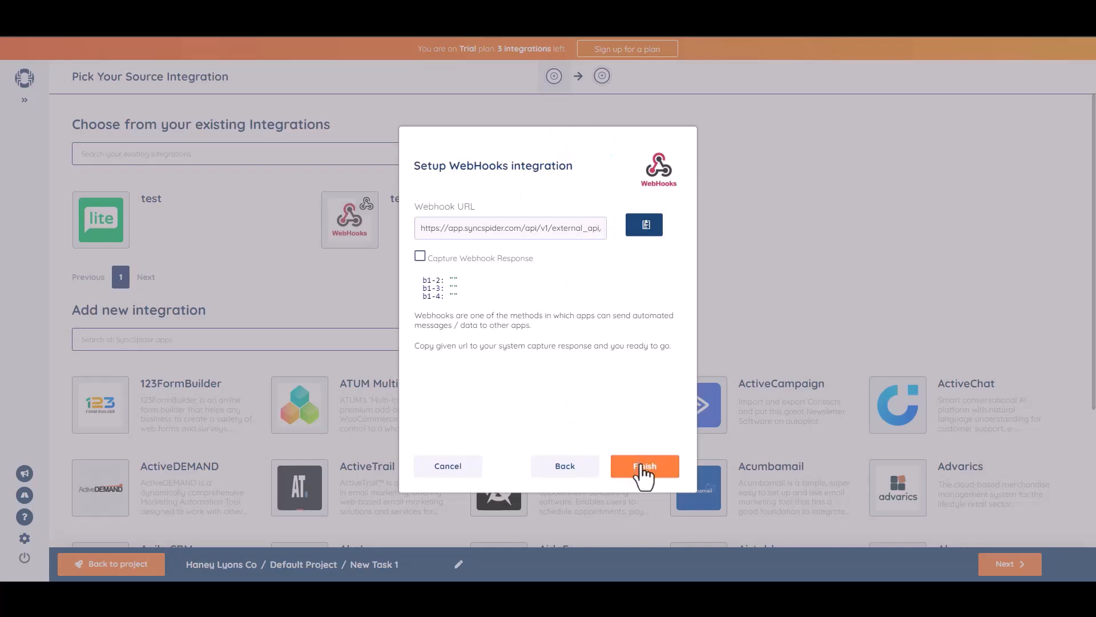
Finish the webhook source with captured fields b1-2, b1-3, b1-4 and proceed to target selection.
click(644, 466)
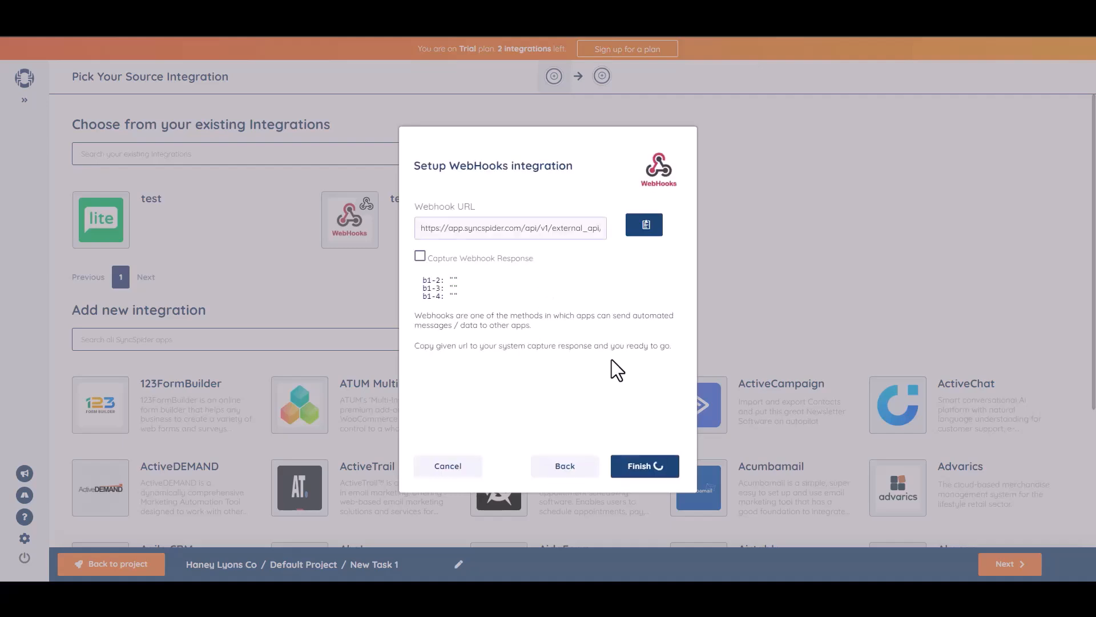
click(643, 466)
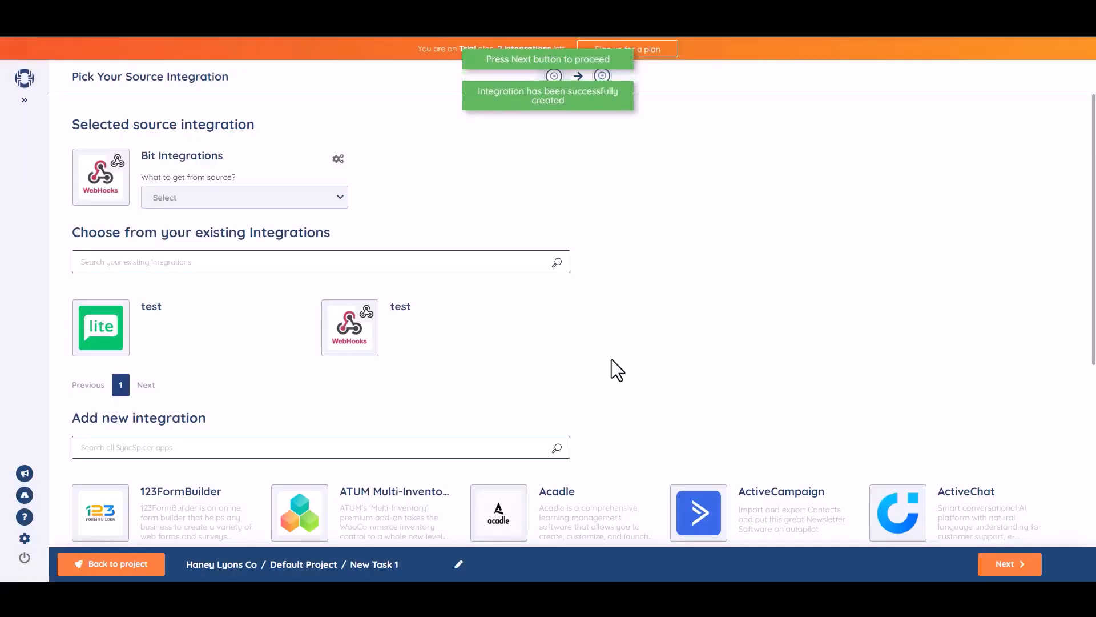
click(1009, 563)
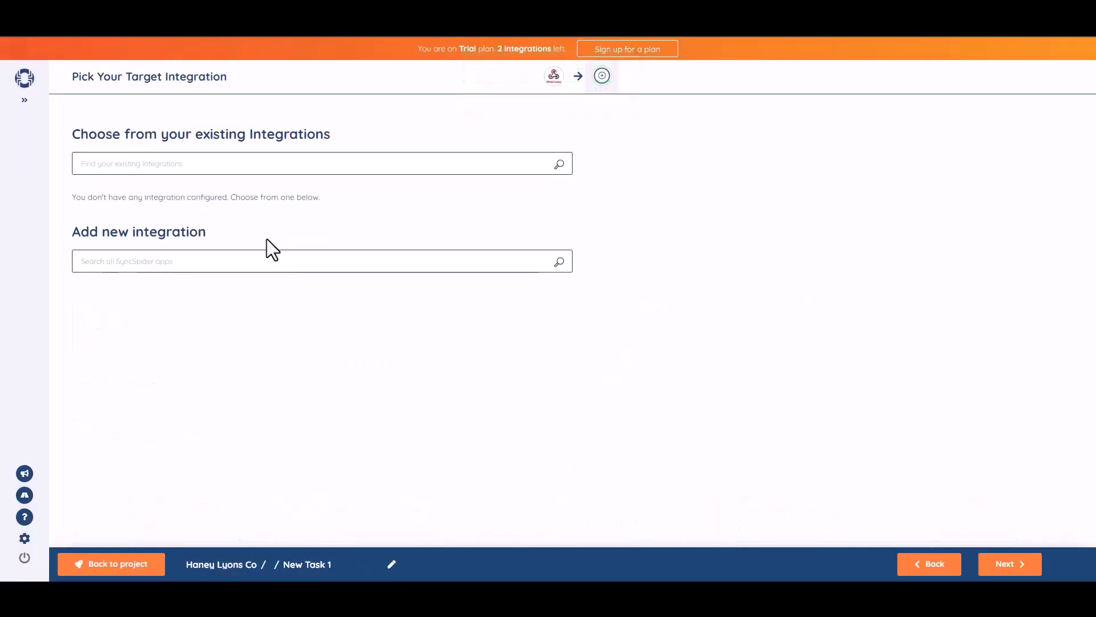
click(286, 261)
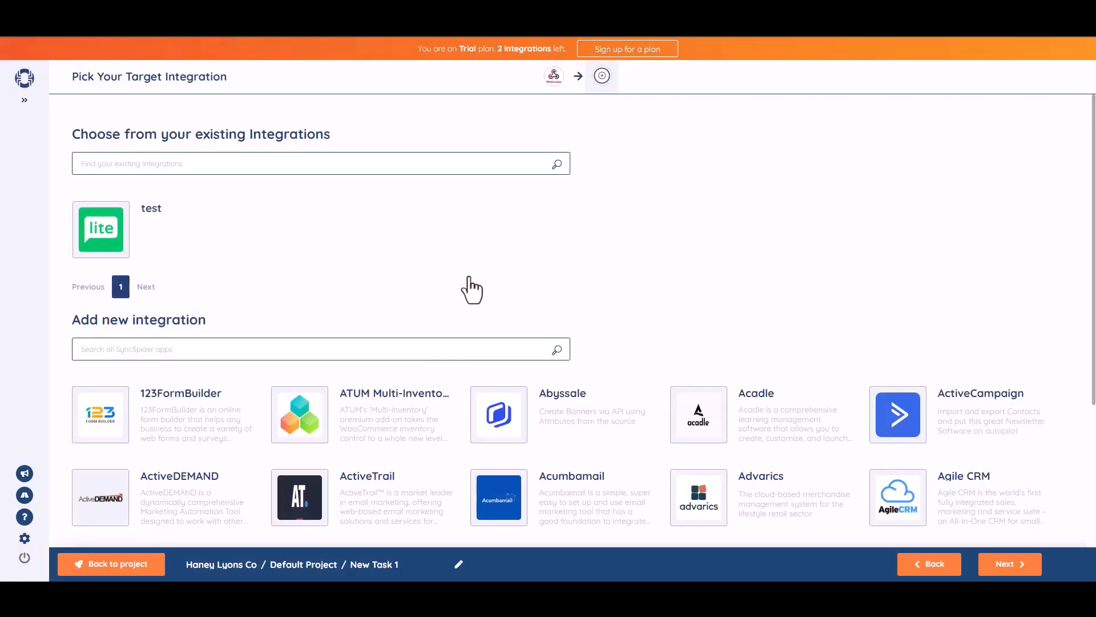
Add a MailerLite target named 'Bit Integrations', submit its API key, and finish so it sends Subscribers.
click(100, 229)
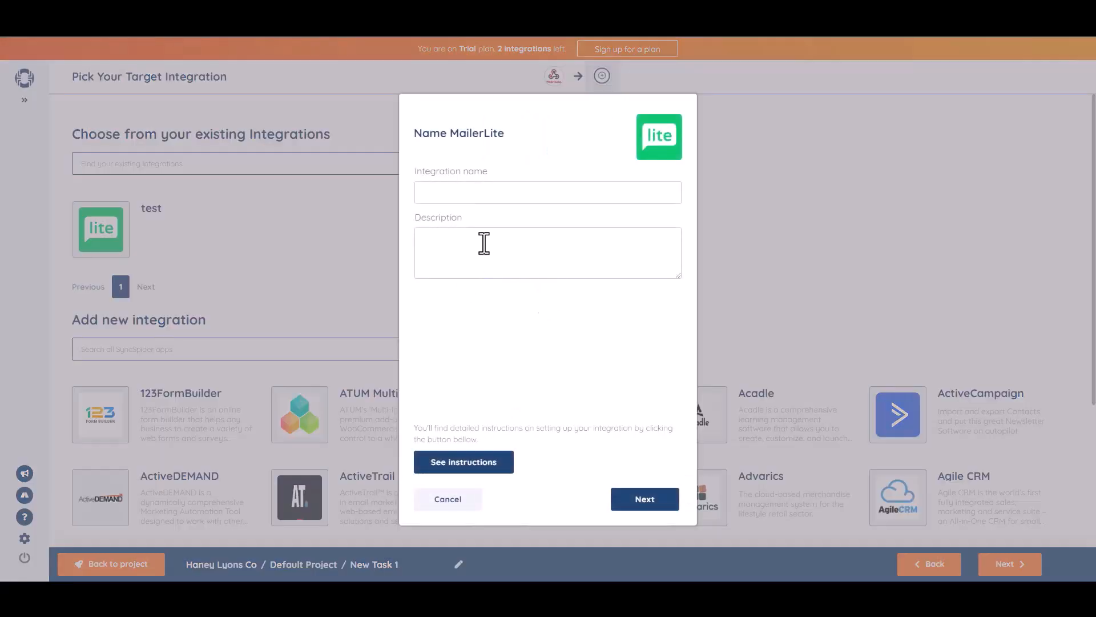
text(E)
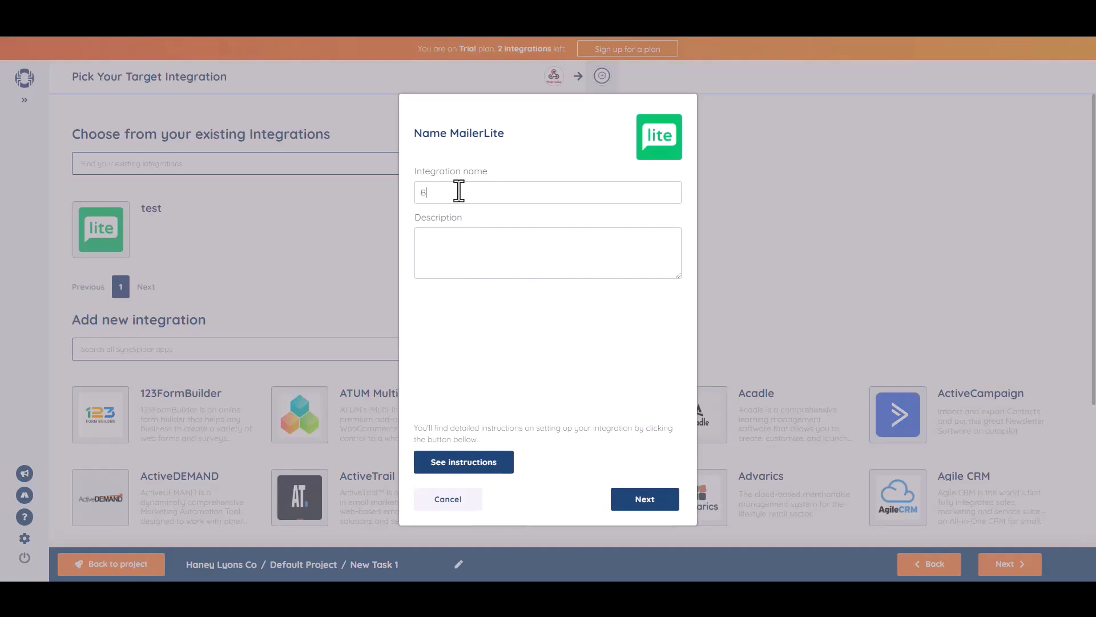
text(Bit Integrations)
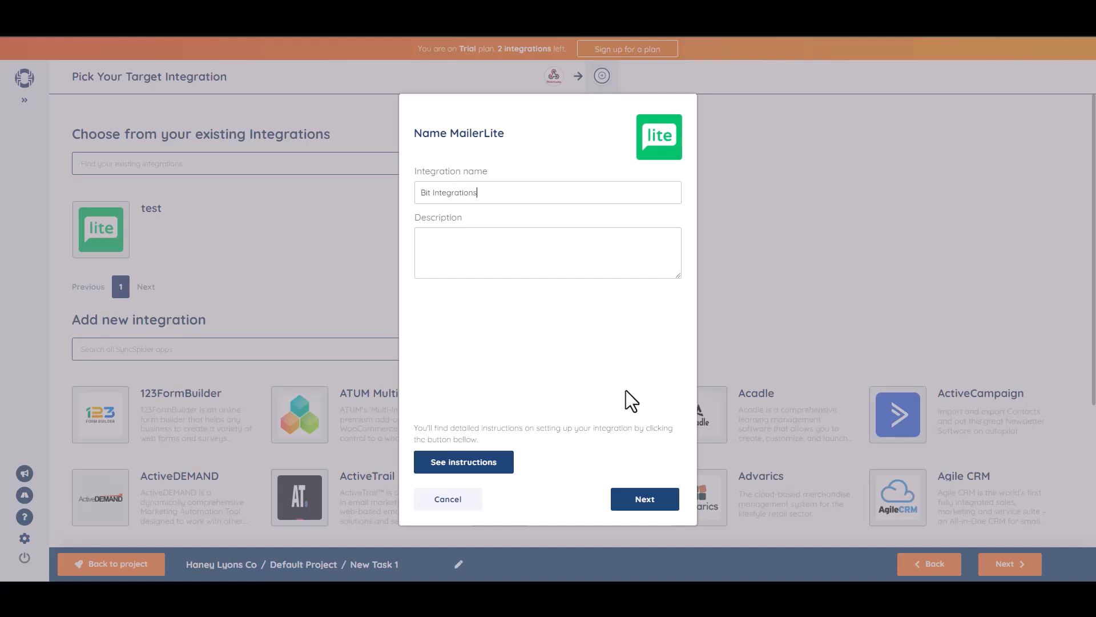
click(644, 498)
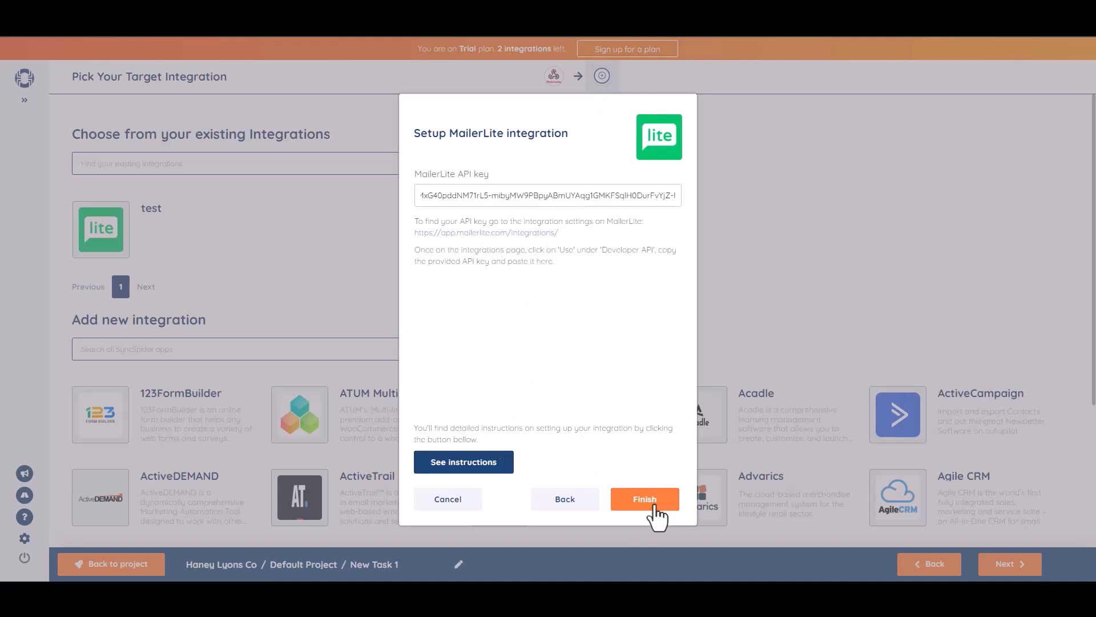
click(644, 498)
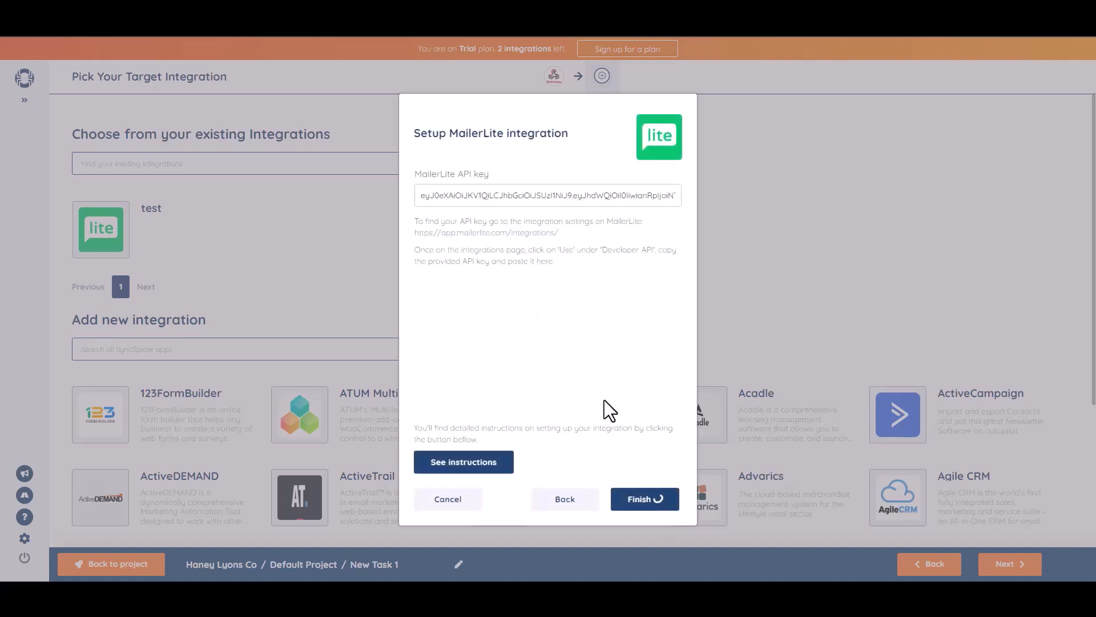
click(644, 498)
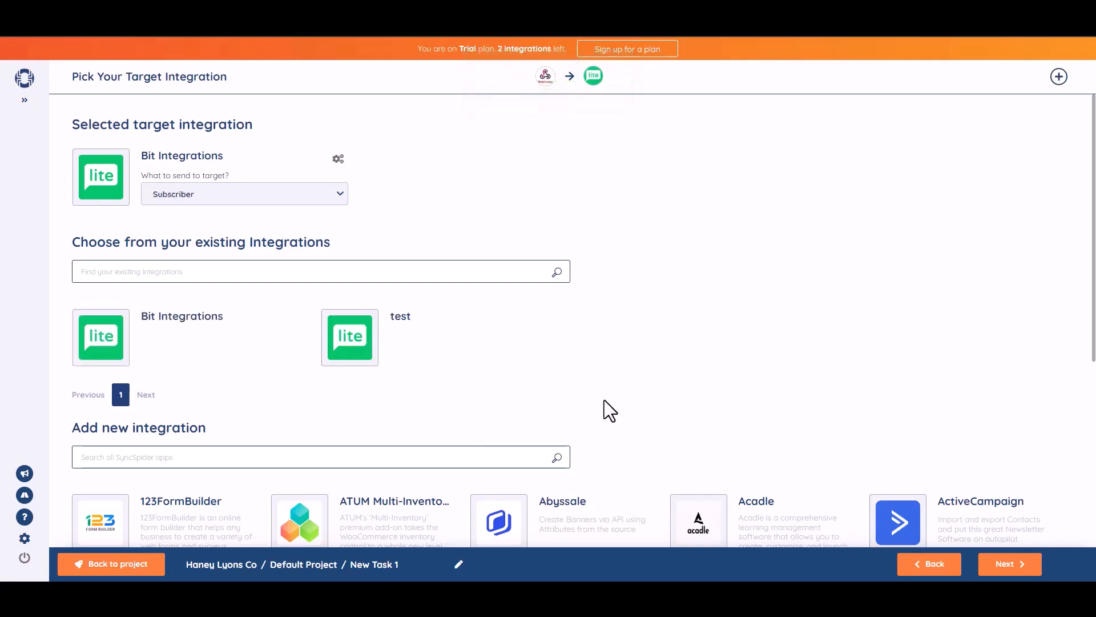
Map b1-3 to Email and b1-2 to Name, then continue to Task Settings.
click(1009, 563)
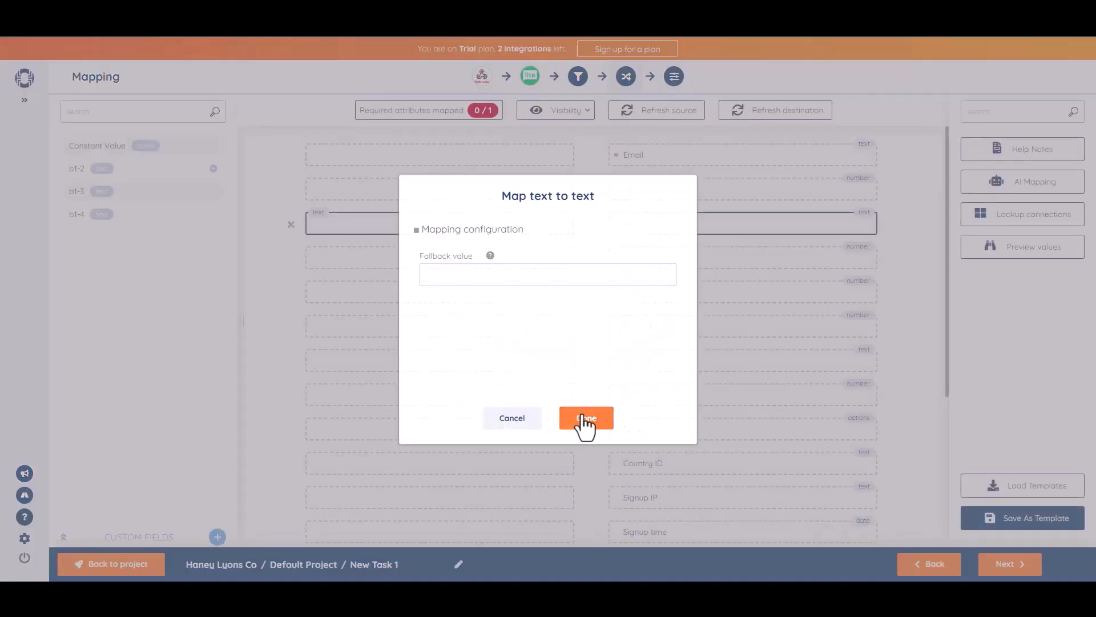
click(586, 417)
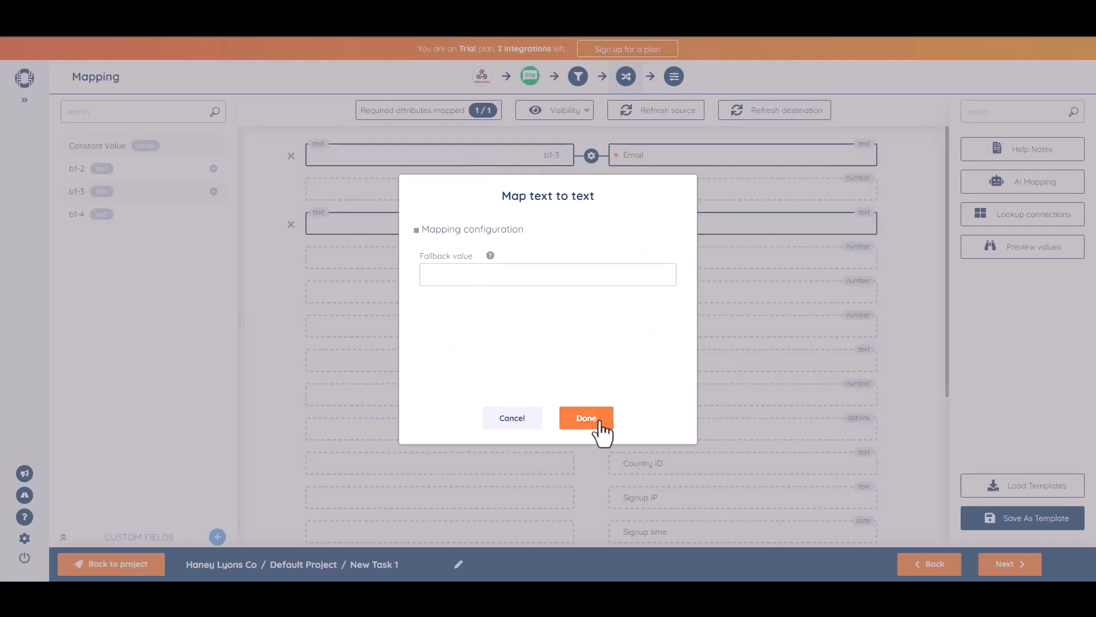
click(586, 418)
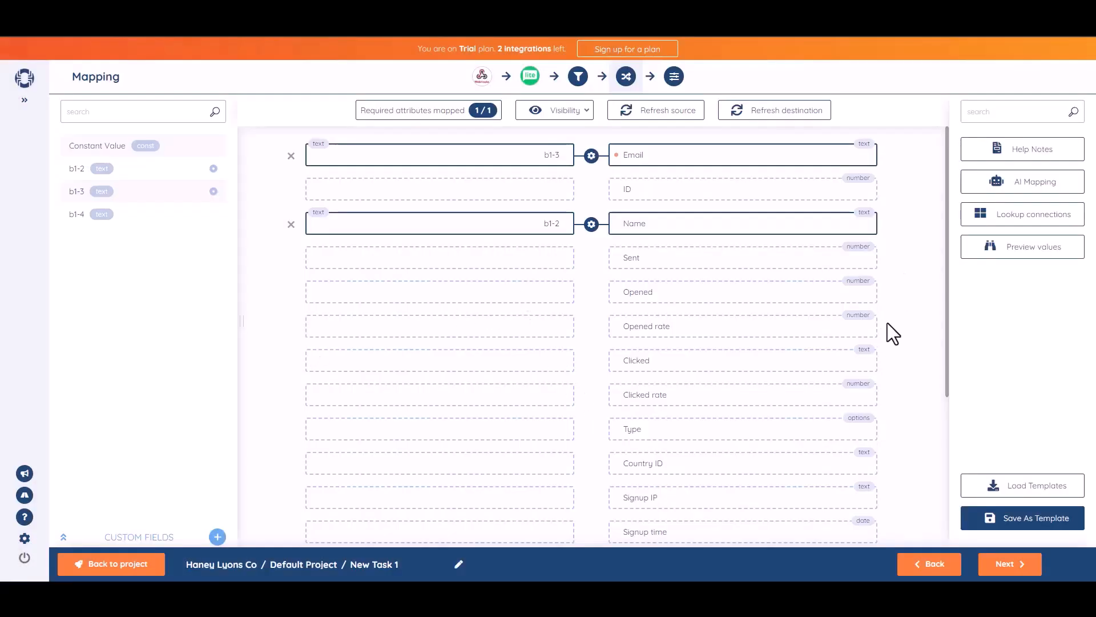
click(1009, 563)
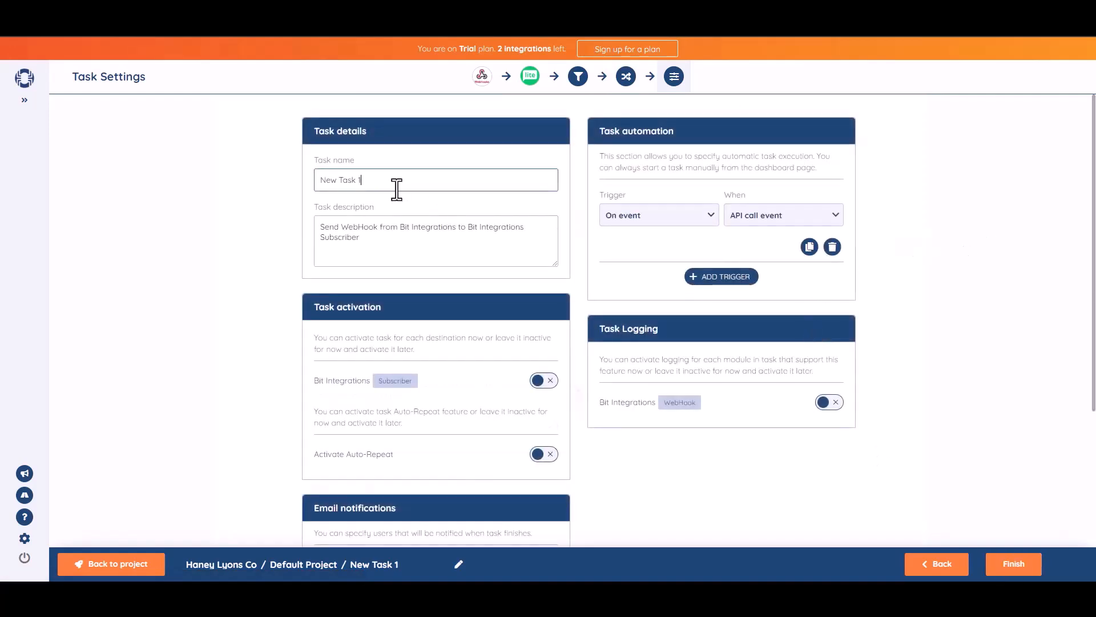
Name the SyncSpider task 'Bit Integrations' in Task Settings.
text(B)
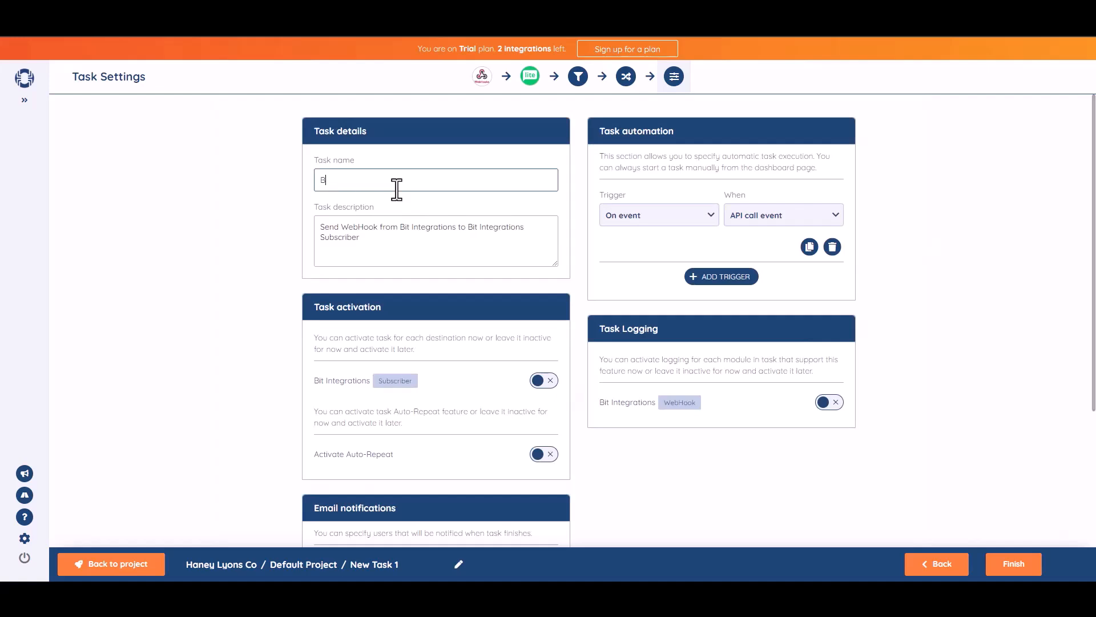
text(it Integ)
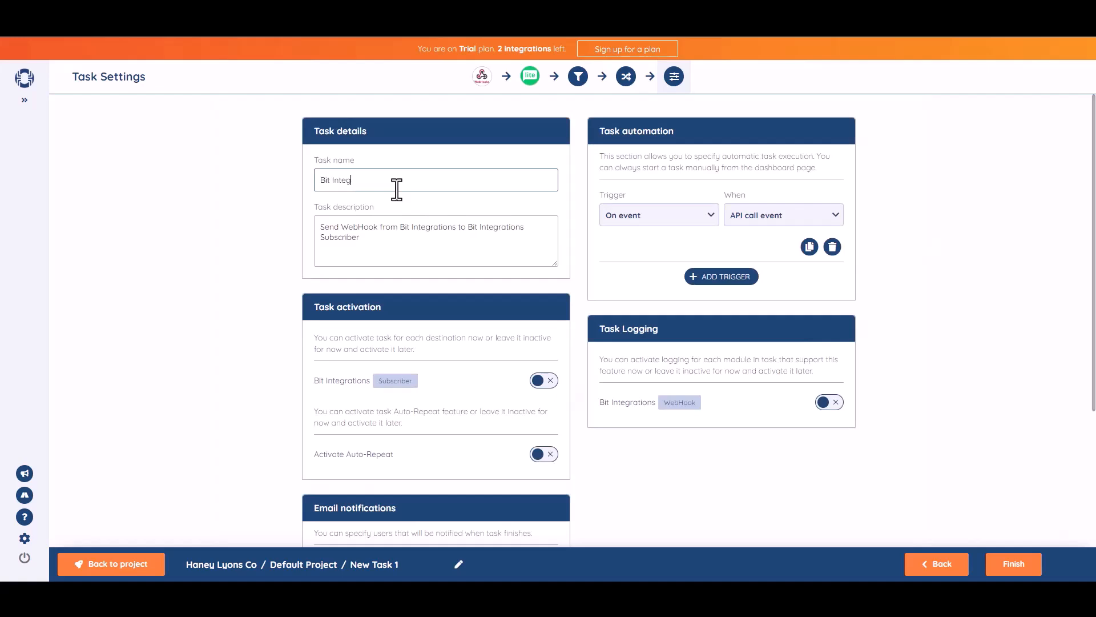
text(rations)
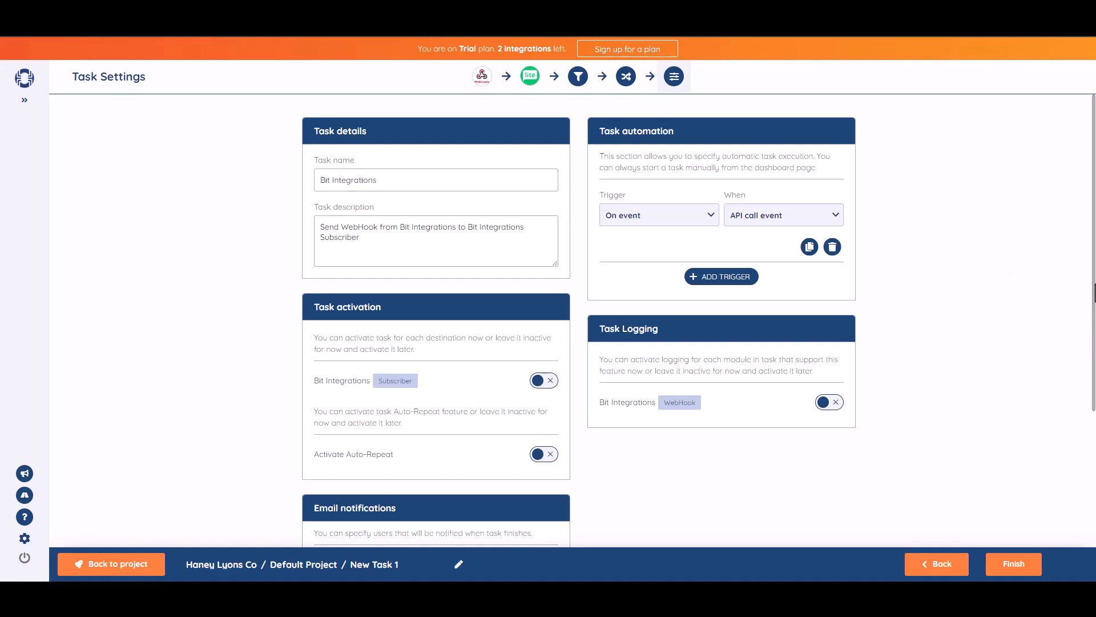
Switch on the Bit Integrations Subscriber activation toggle and finish the task setup.
scroll(down, 3)
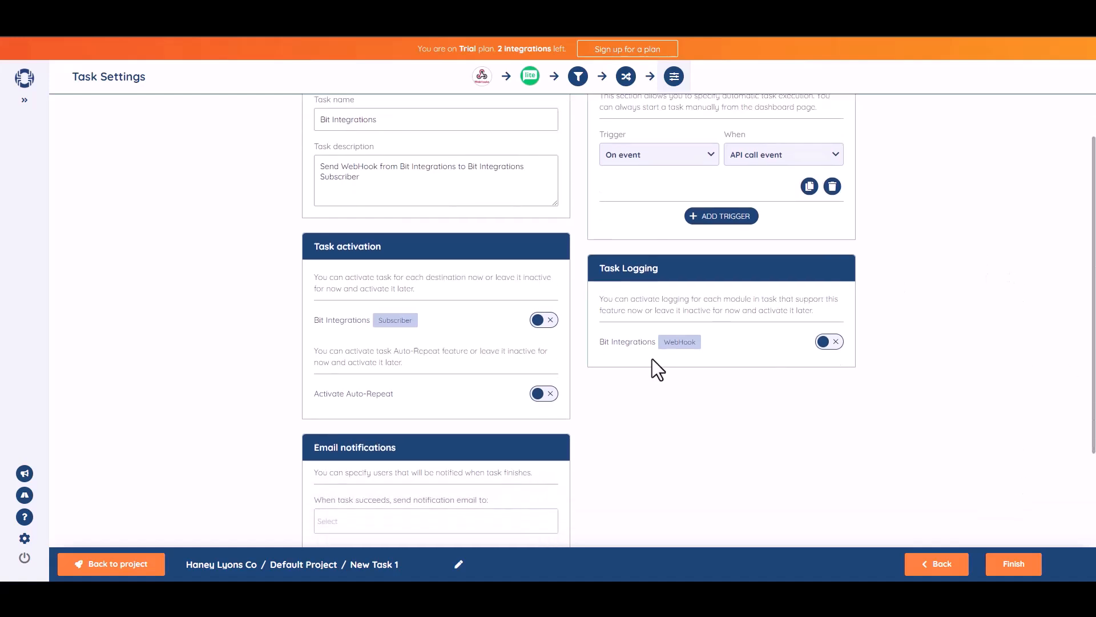
click(543, 320)
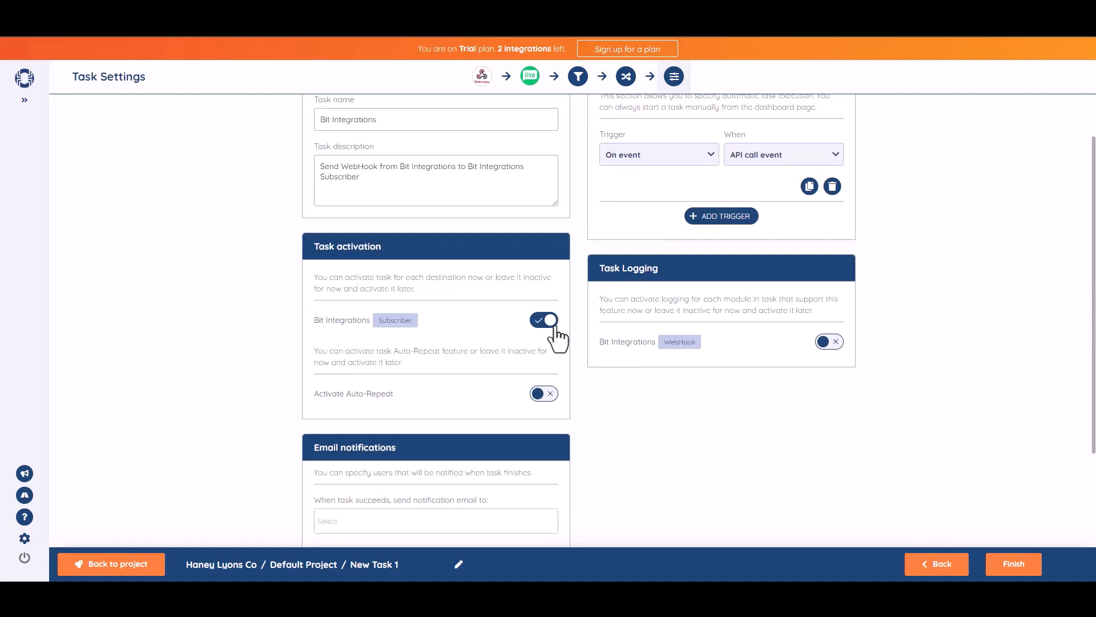
mouse_move(1087, 306)
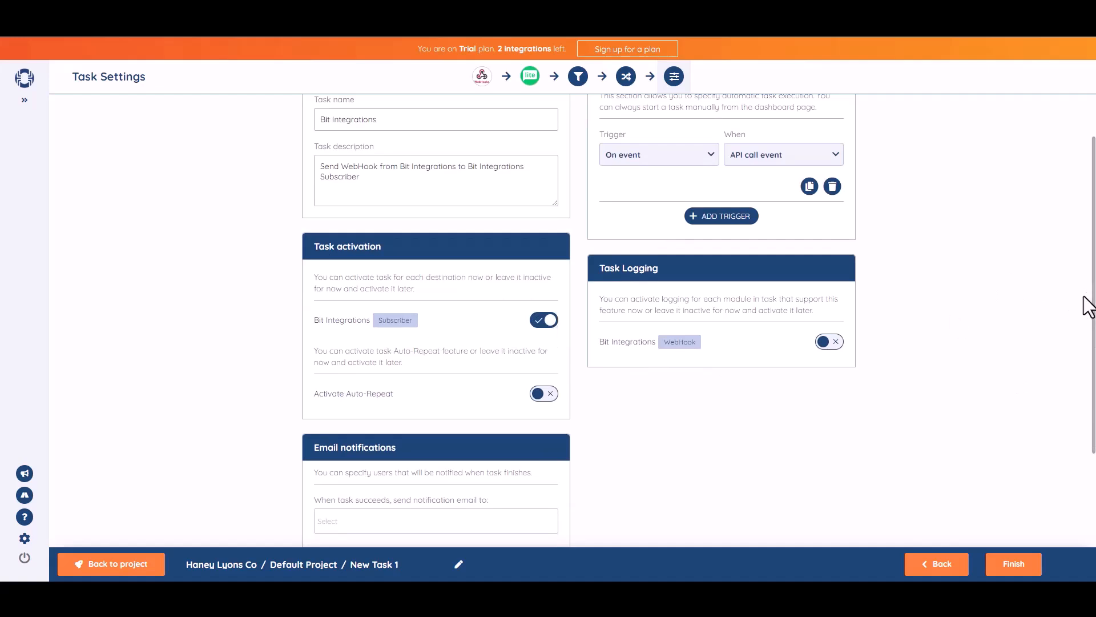
scroll(down, 3)
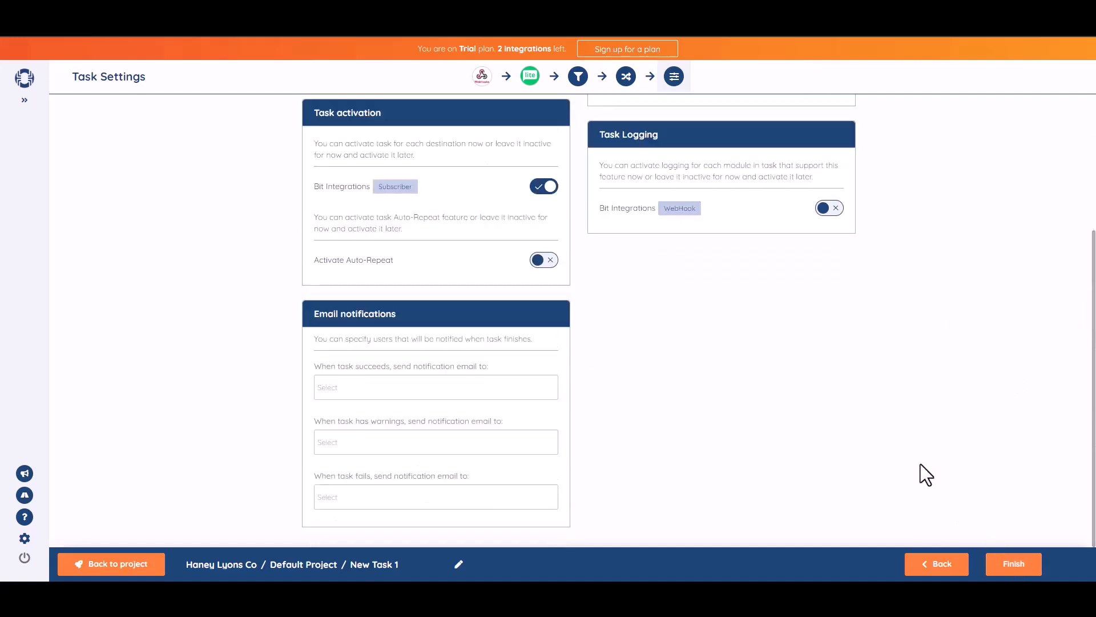
click(1012, 564)
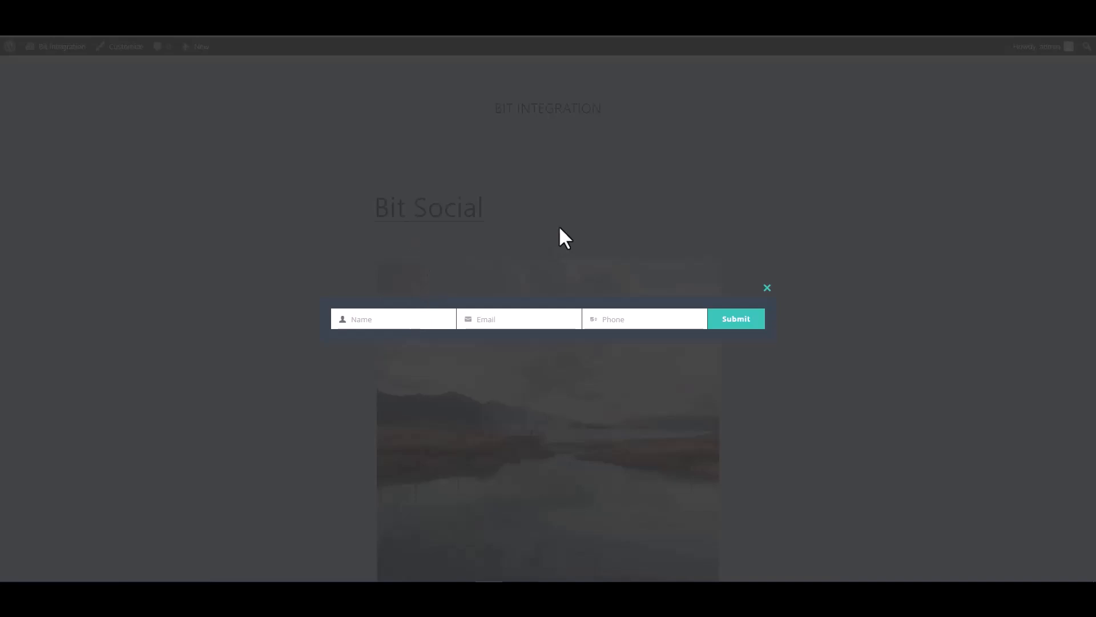
text(Bit Integrat)
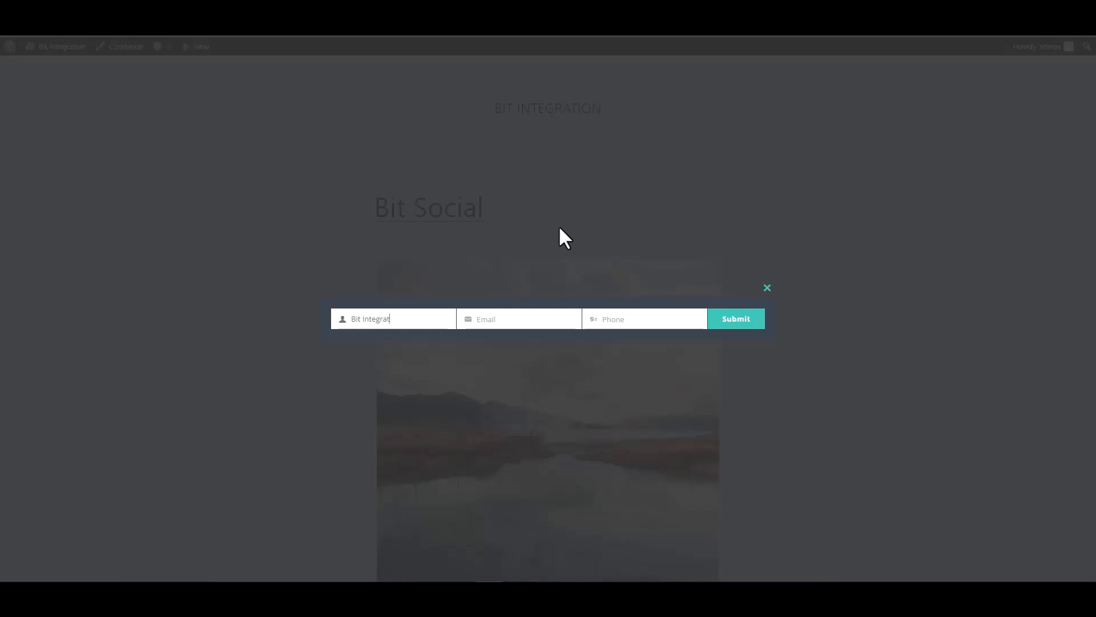
text(ions)
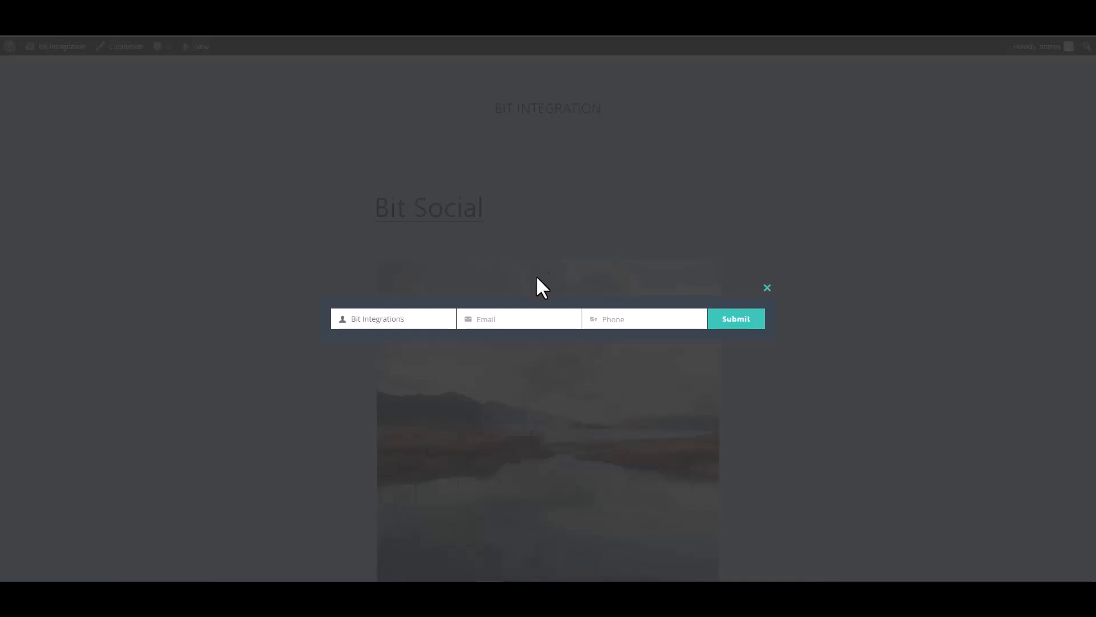
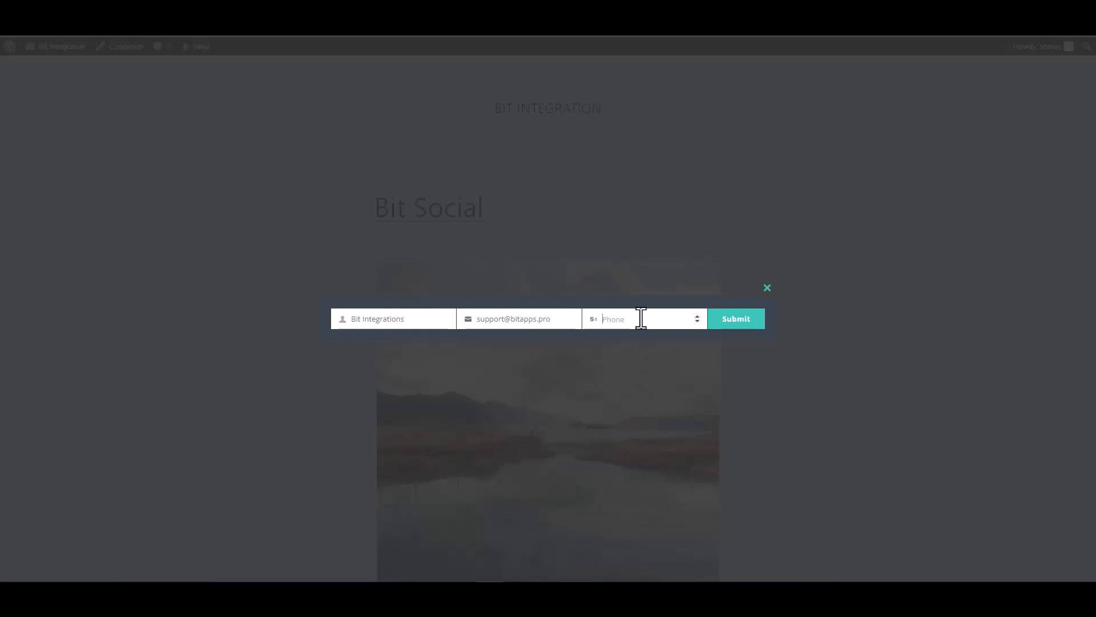
Enter the phone number 44455 and submit the opt-in form.
text(444555666)
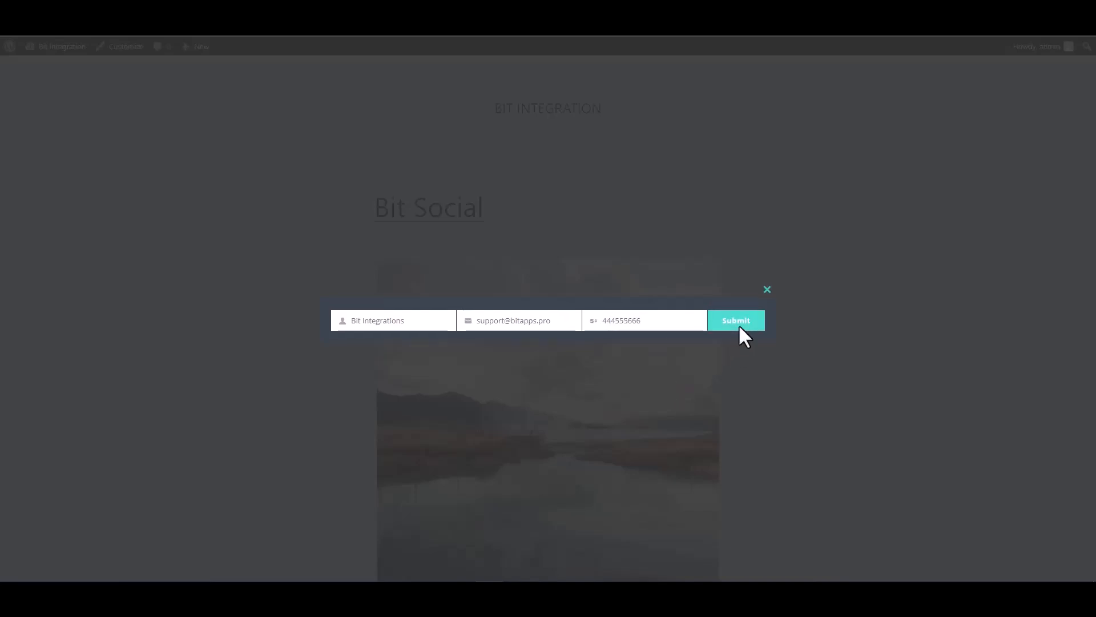
click(735, 320)
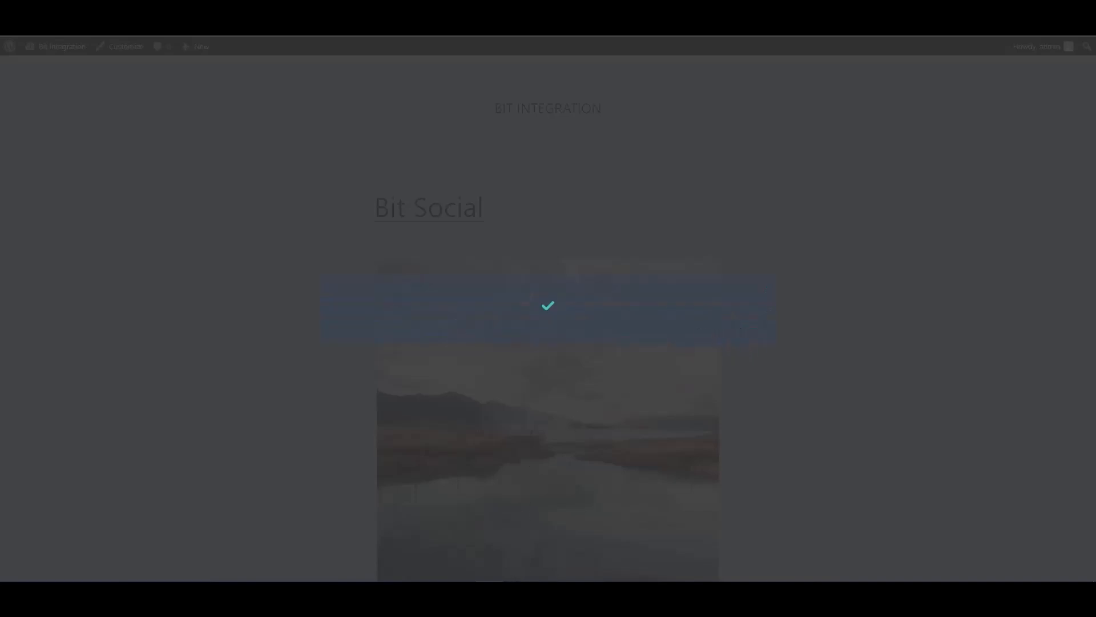
mouse_move(329, 144)
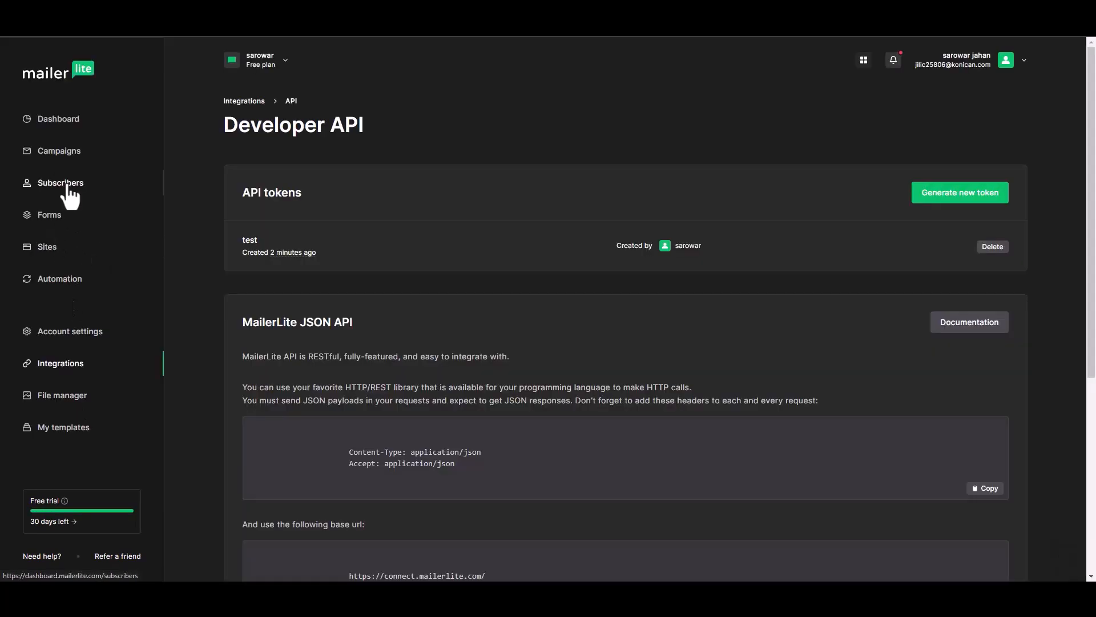
Find the new Bit Integrations subscriber in MailerLite Subscribers and review its API-added profile.
click(60, 182)
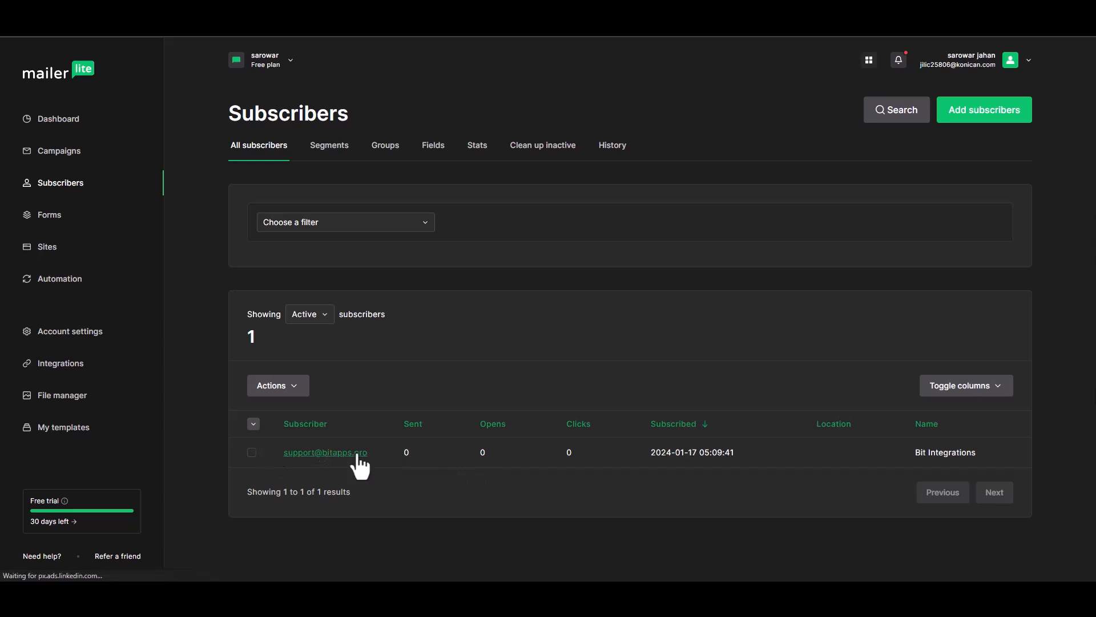
click(324, 451)
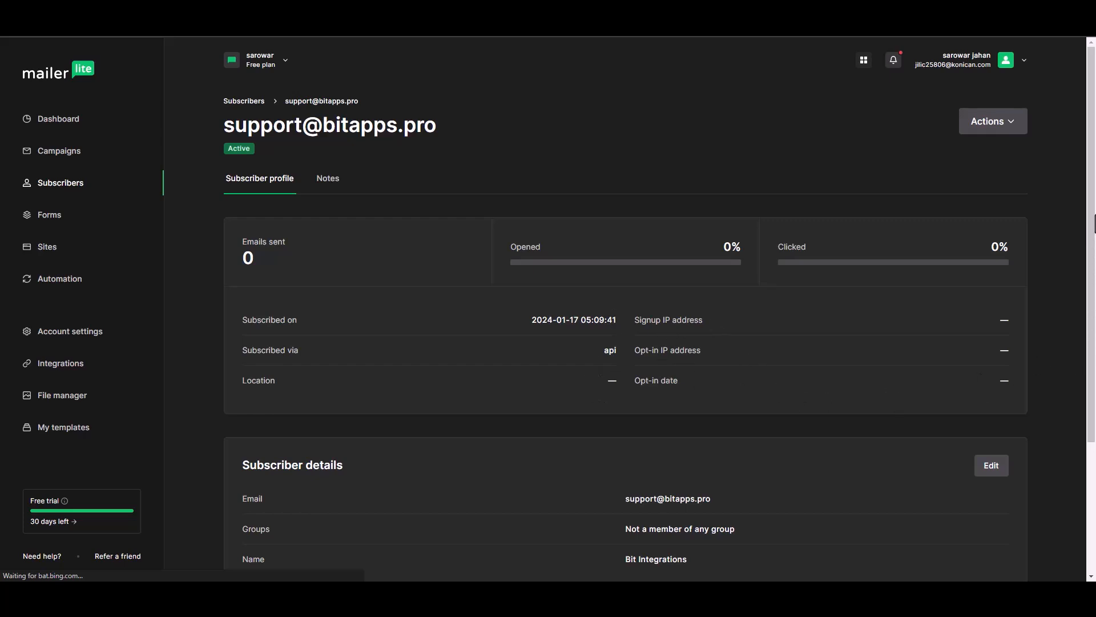
scroll(down, 3)
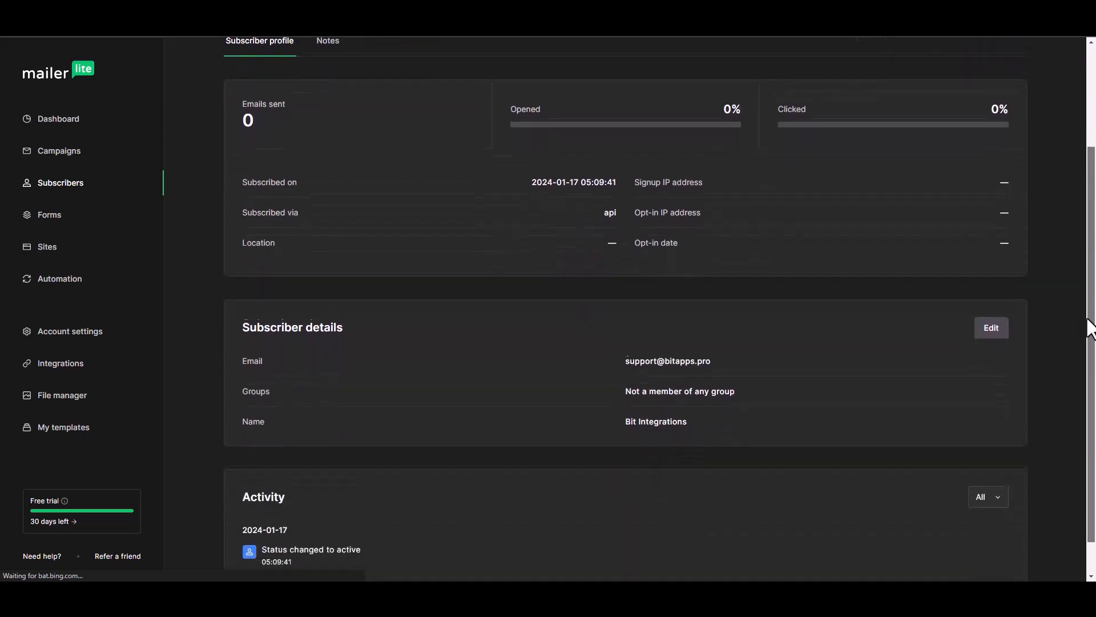
scroll(down, 3)
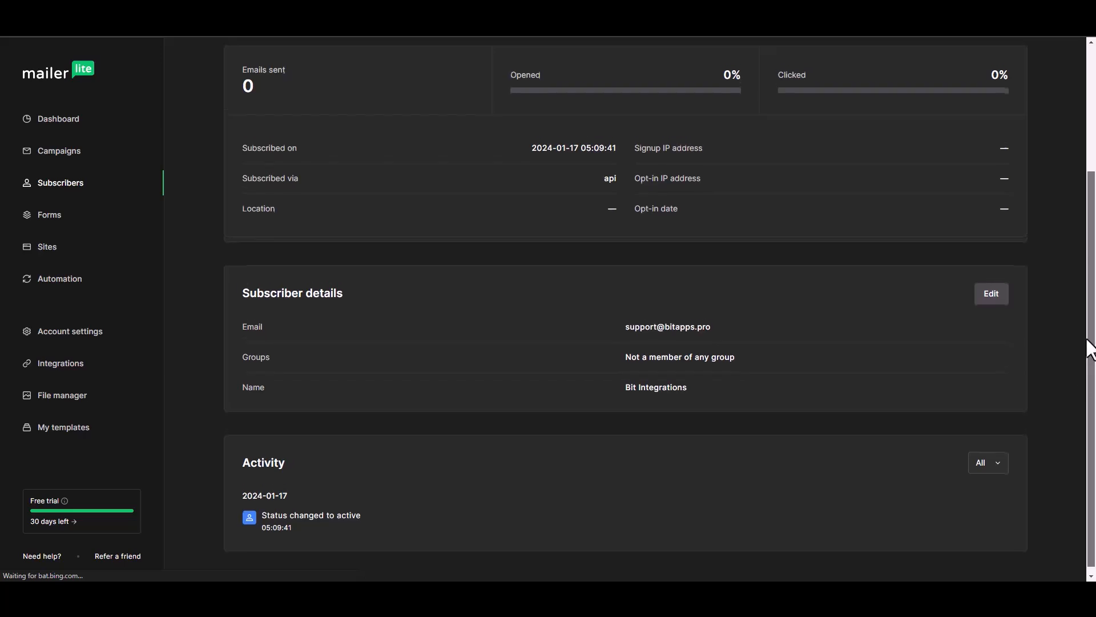
scroll(up, 3)
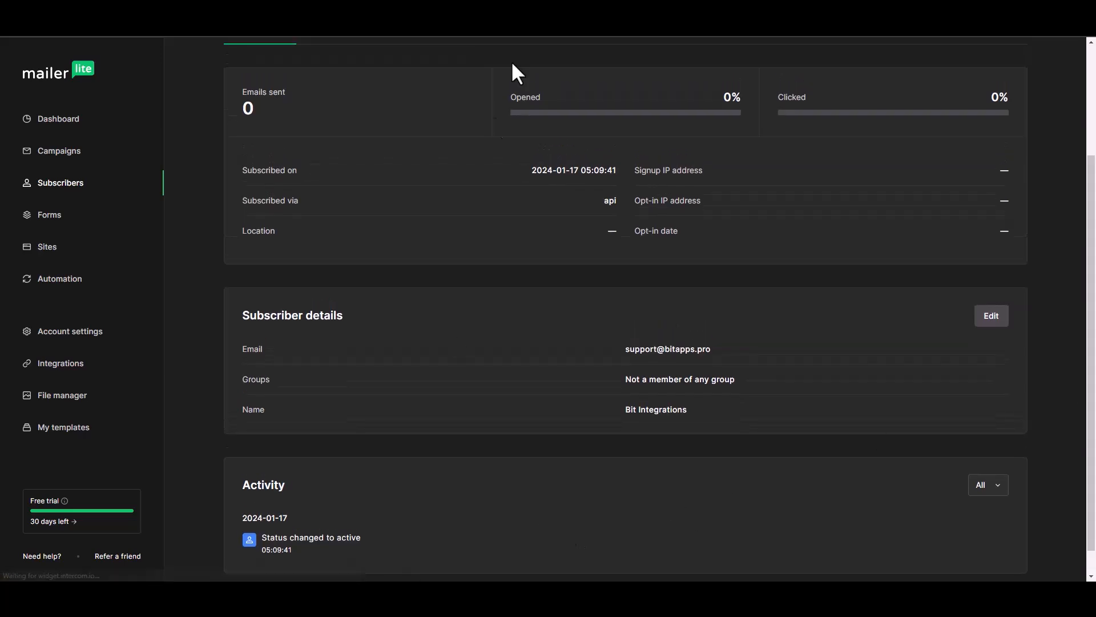